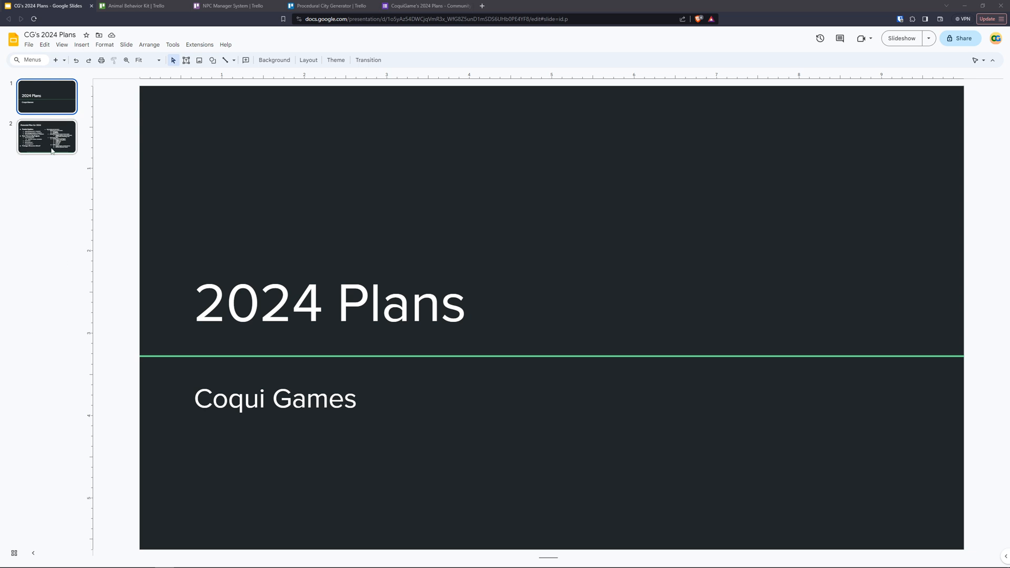
# Step: Show the second slide, 'Potential Plan for 2024', from the filmstrip
pyautogui.click(46, 135)
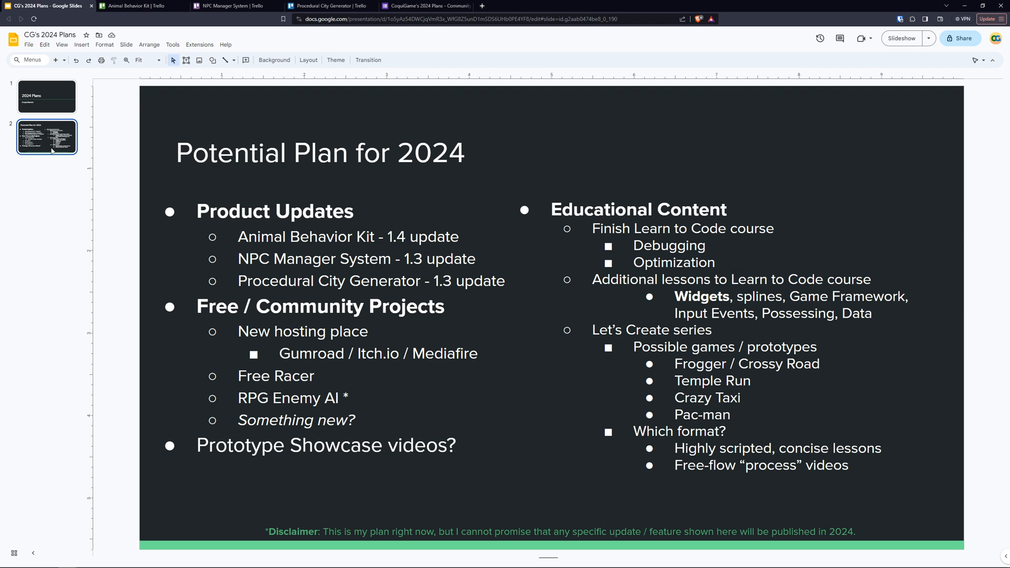
pyautogui.moveTo(73, 158)
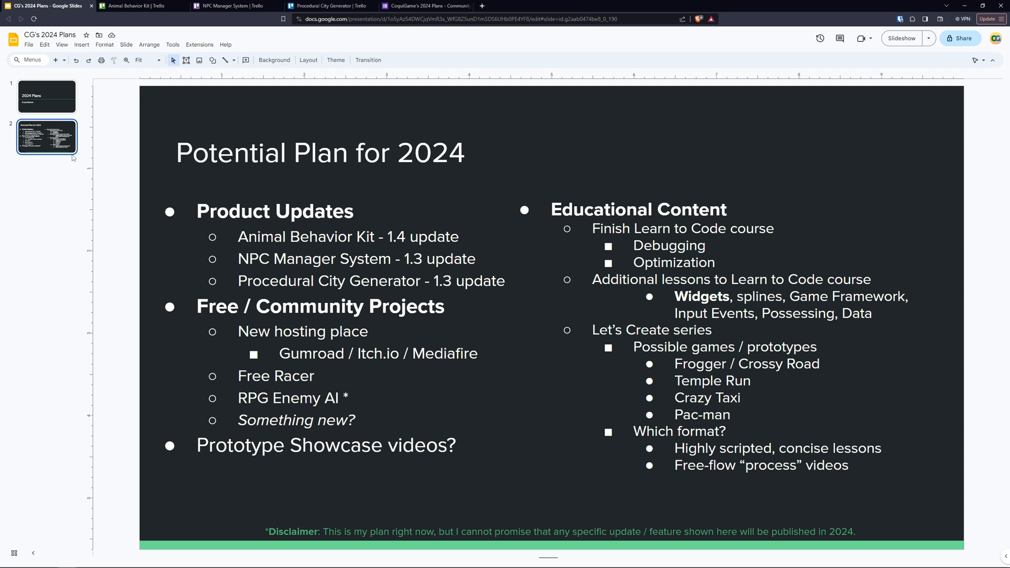
pyautogui.moveTo(226, 193)
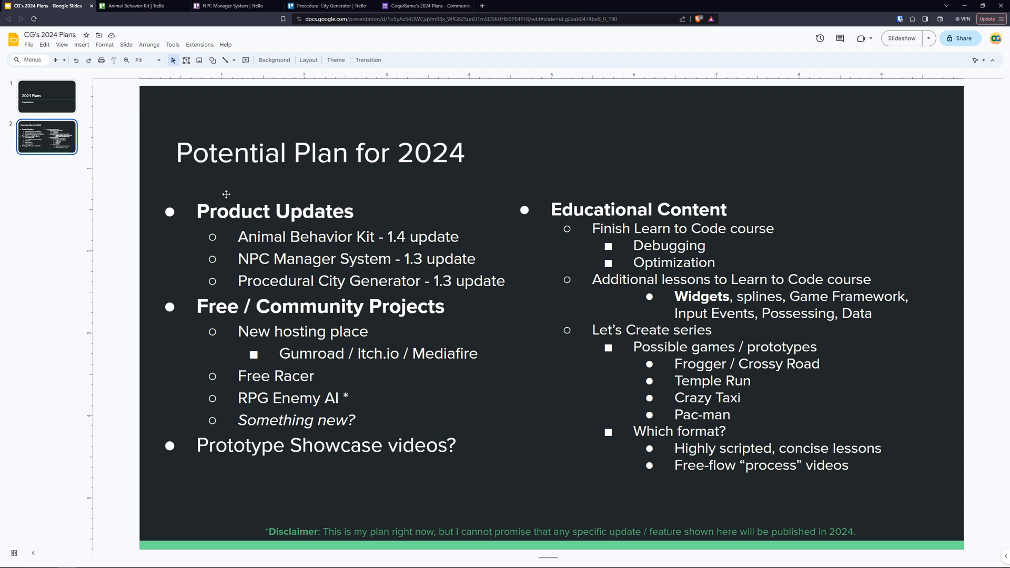
pyautogui.click(135, 6)
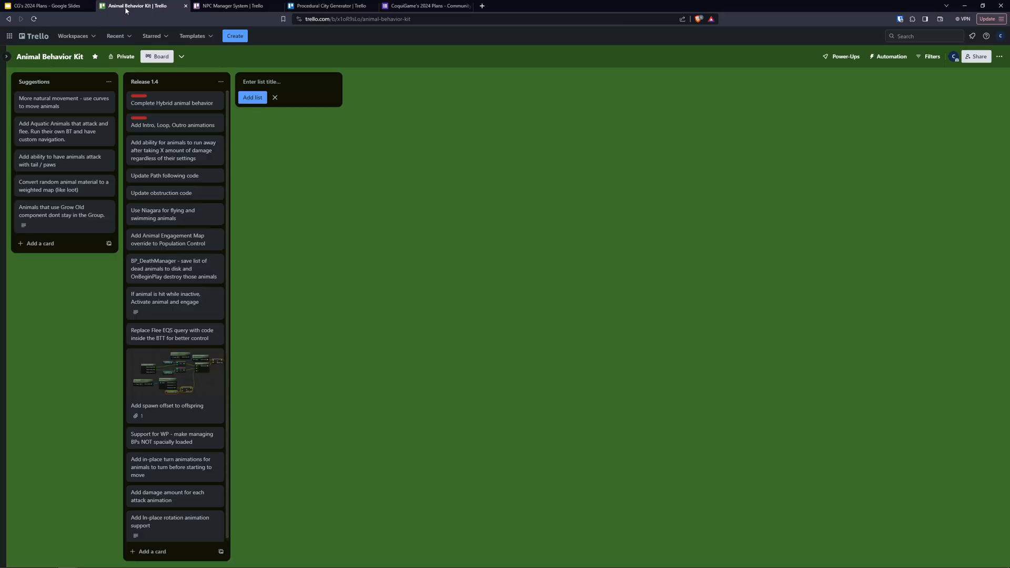
pyautogui.moveTo(333, 129)
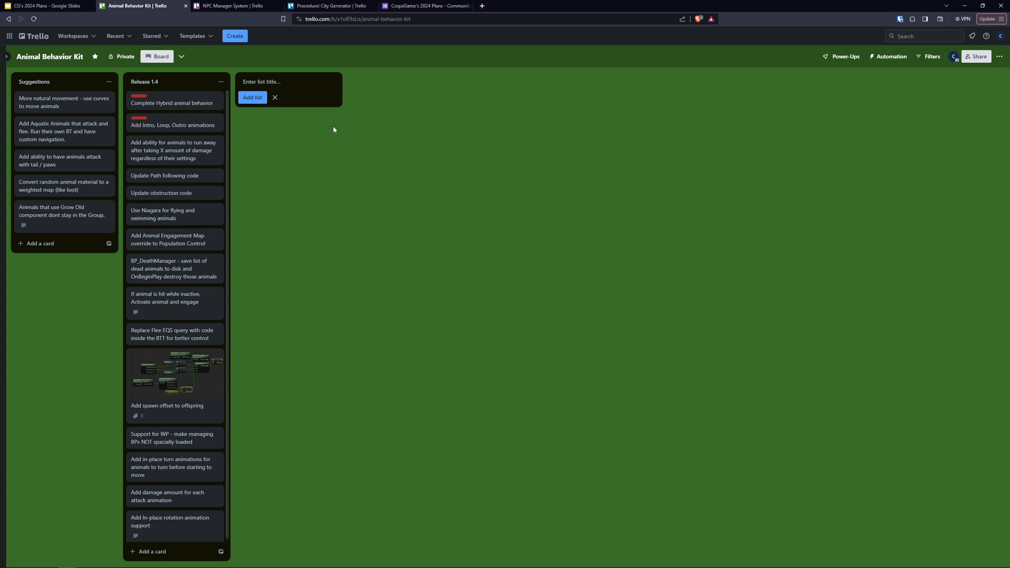
pyautogui.moveTo(240, 119)
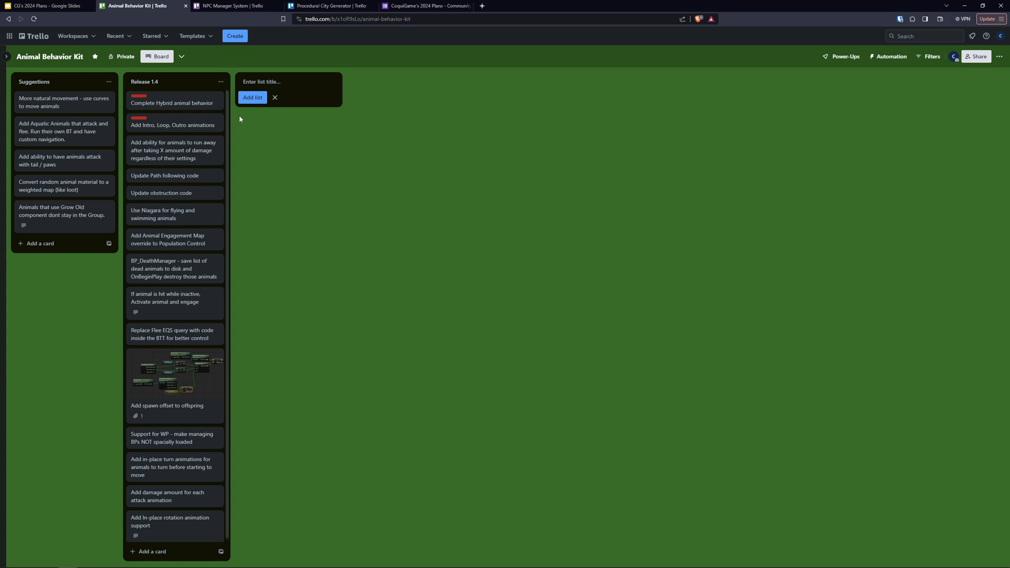
pyautogui.moveTo(279, 136)
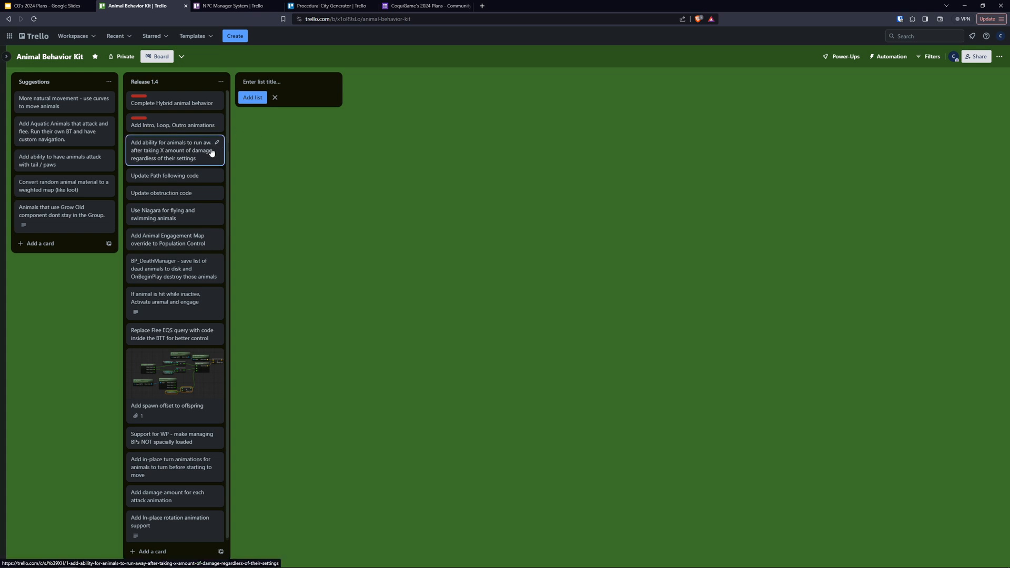
pyautogui.moveTo(211, 151)
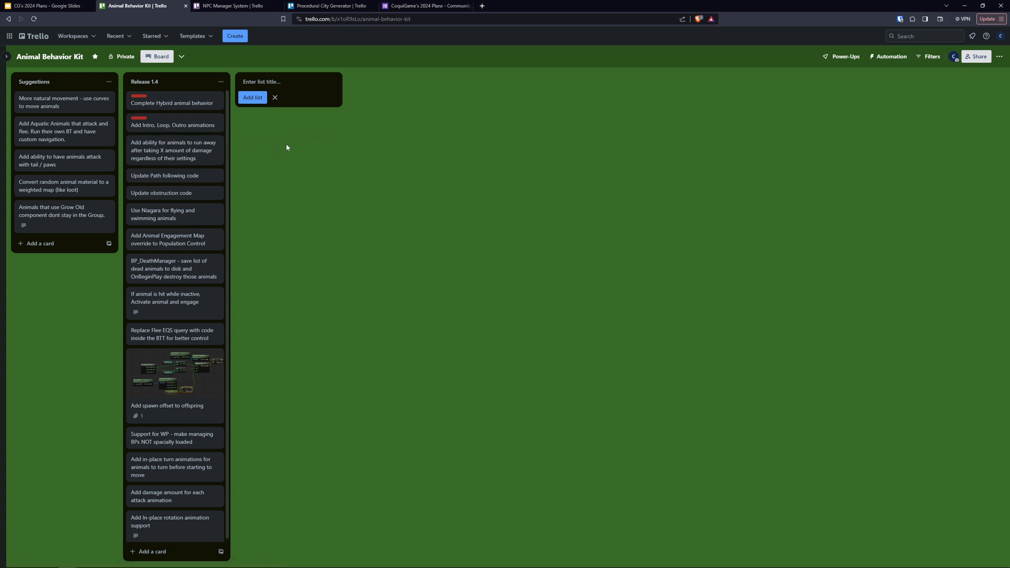
pyautogui.moveTo(292, 159)
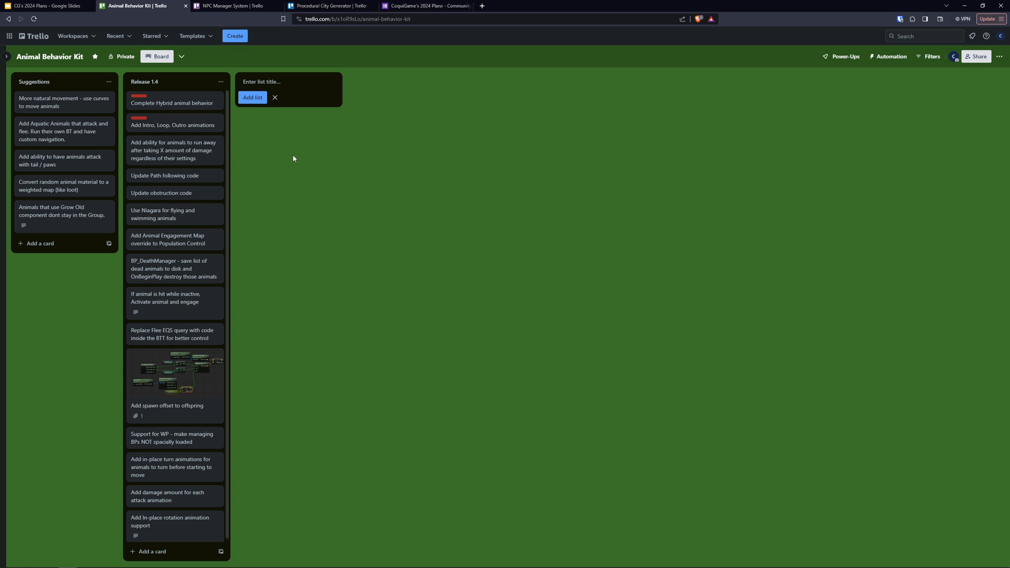
pyautogui.moveTo(219, 180)
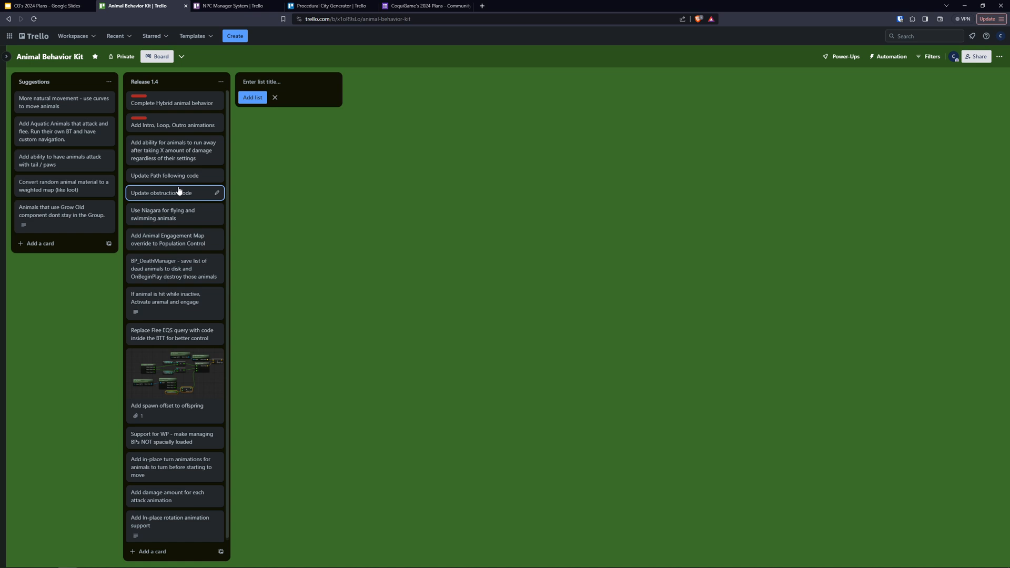
pyautogui.moveTo(176, 214)
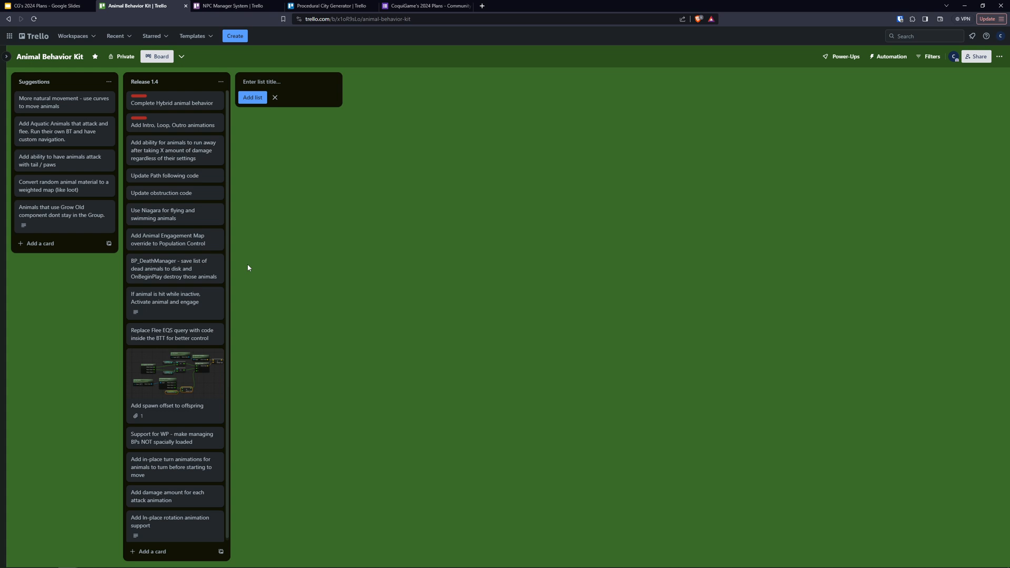
pyautogui.moveTo(333, 219)
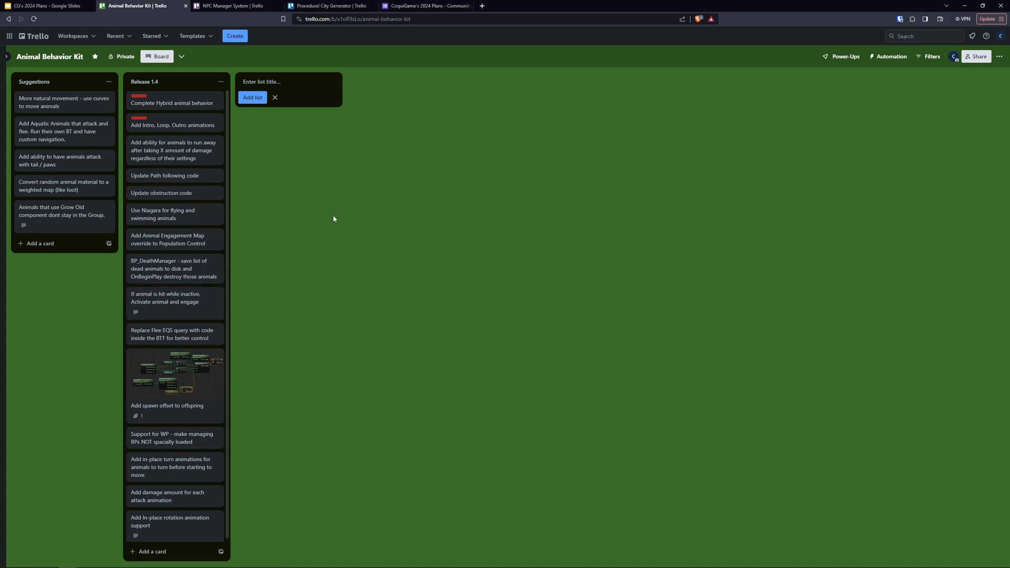
pyautogui.moveTo(370, 221)
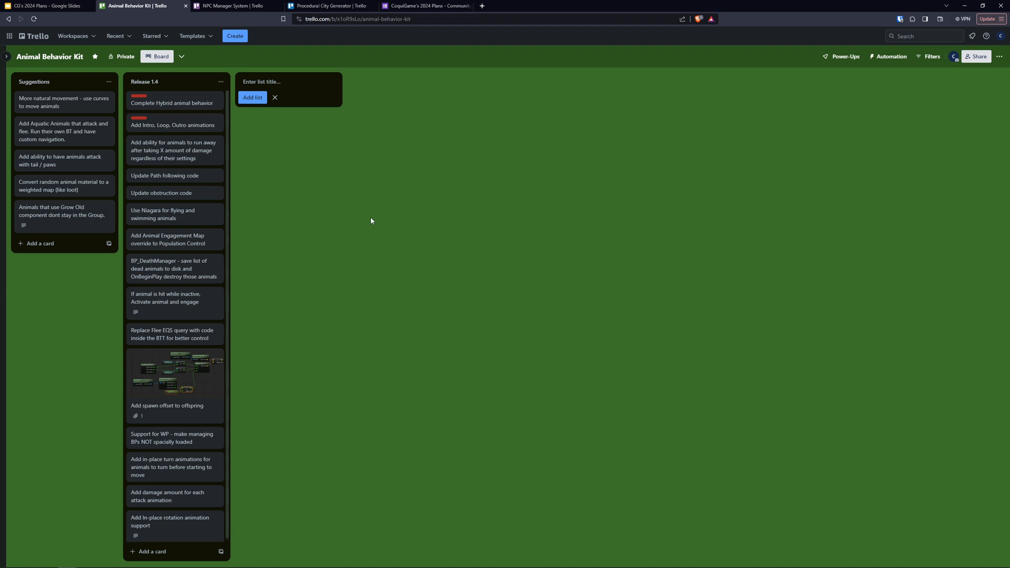
pyautogui.click(46, 6)
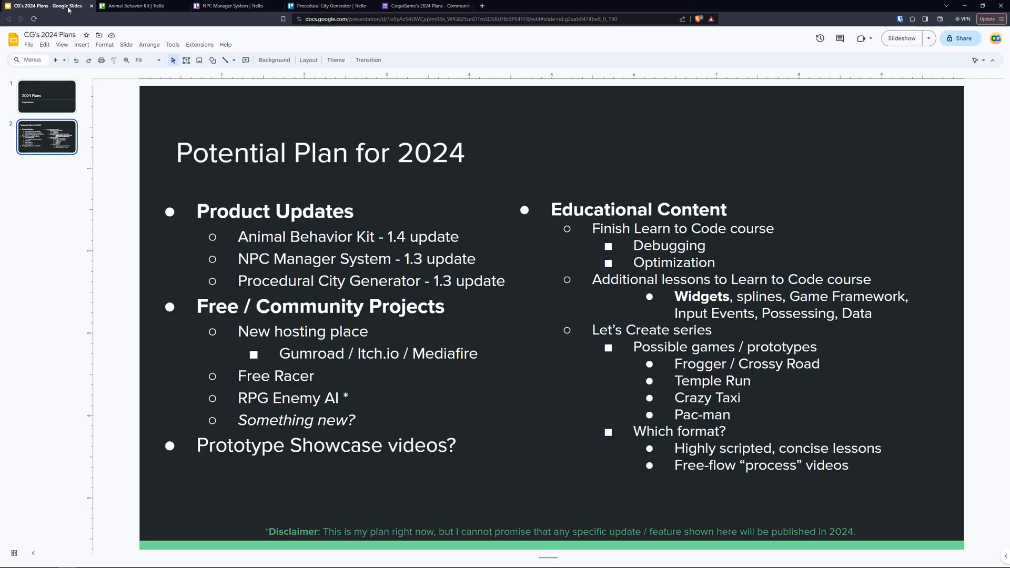
pyautogui.moveTo(267, 266)
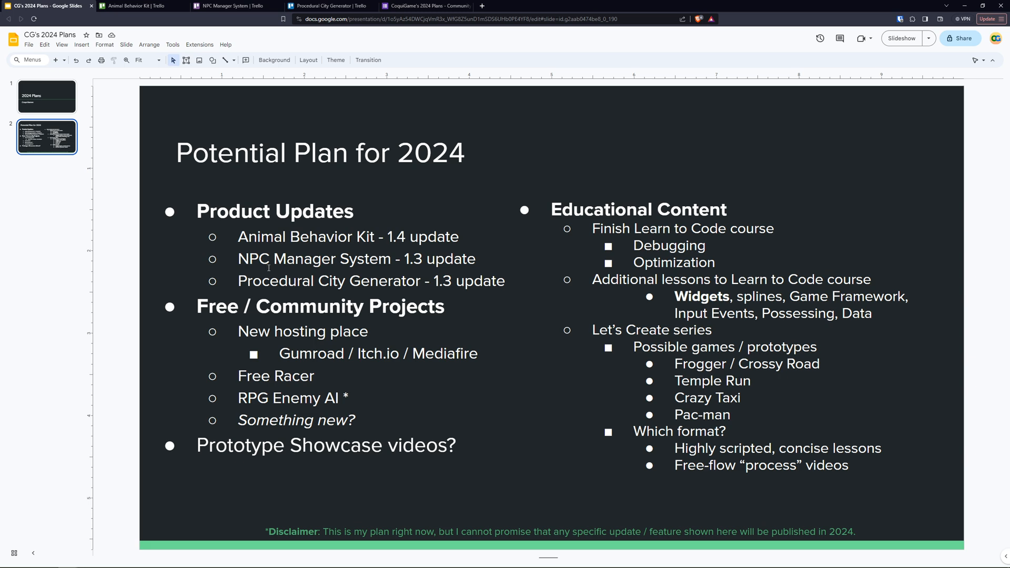
pyautogui.click(219, 6)
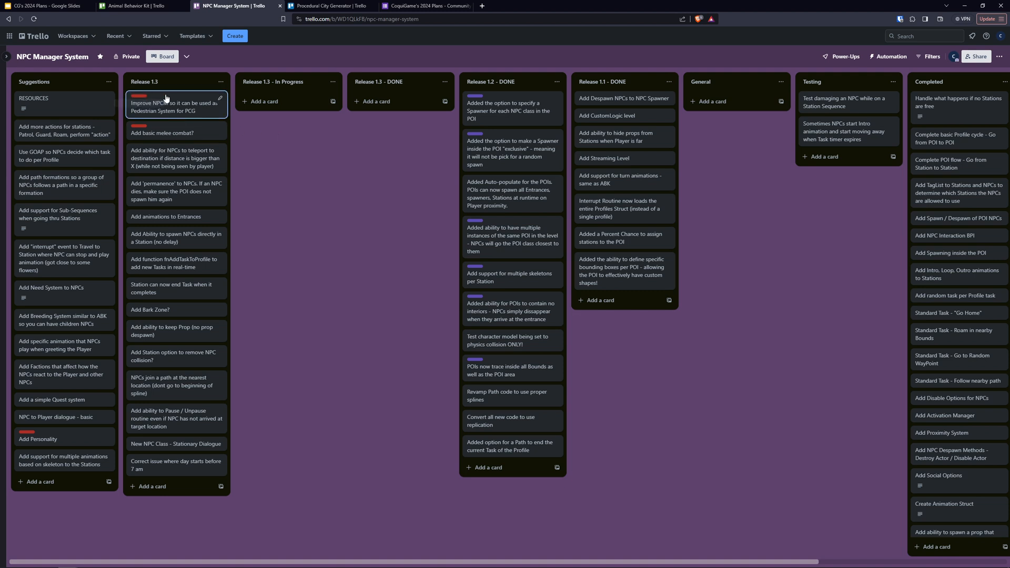
pyautogui.moveTo(173, 132)
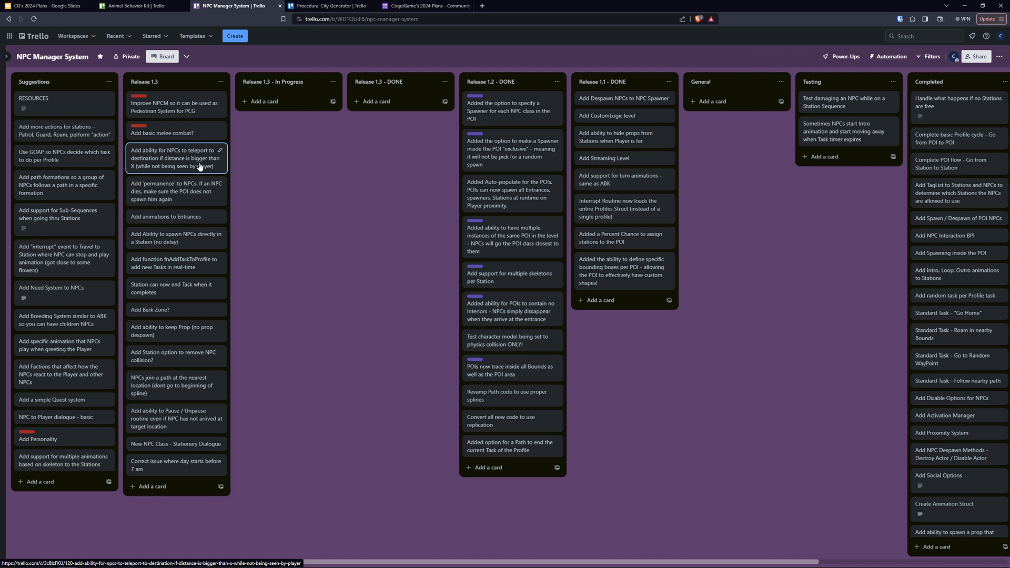
pyautogui.moveTo(234, 202)
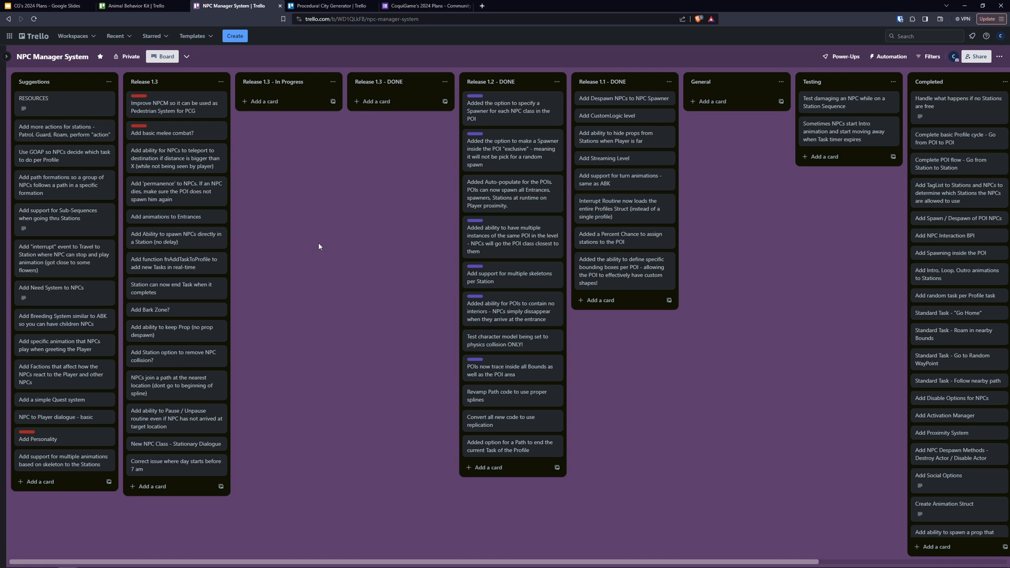
pyautogui.moveTo(337, 263)
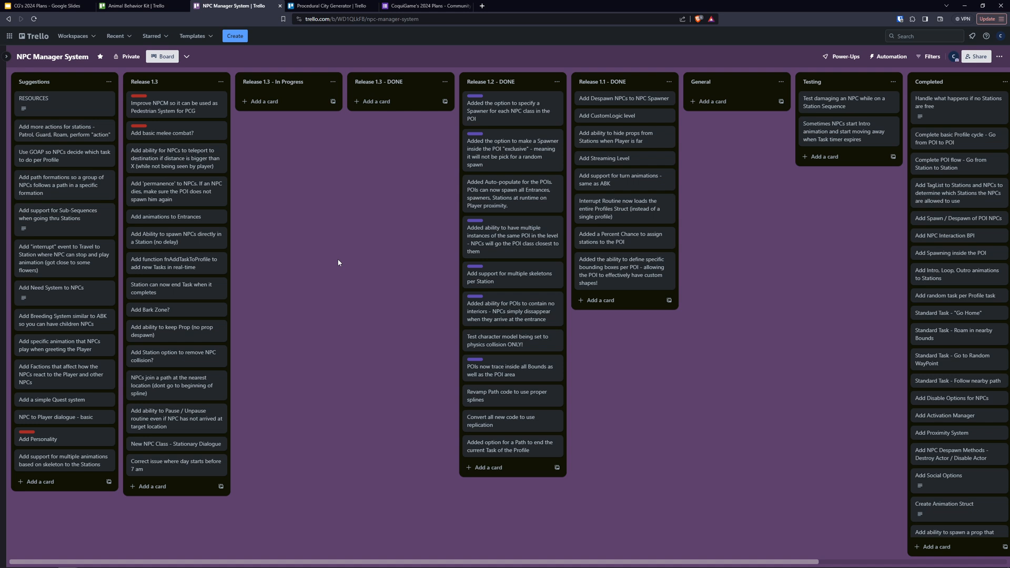
pyautogui.moveTo(126, 56)
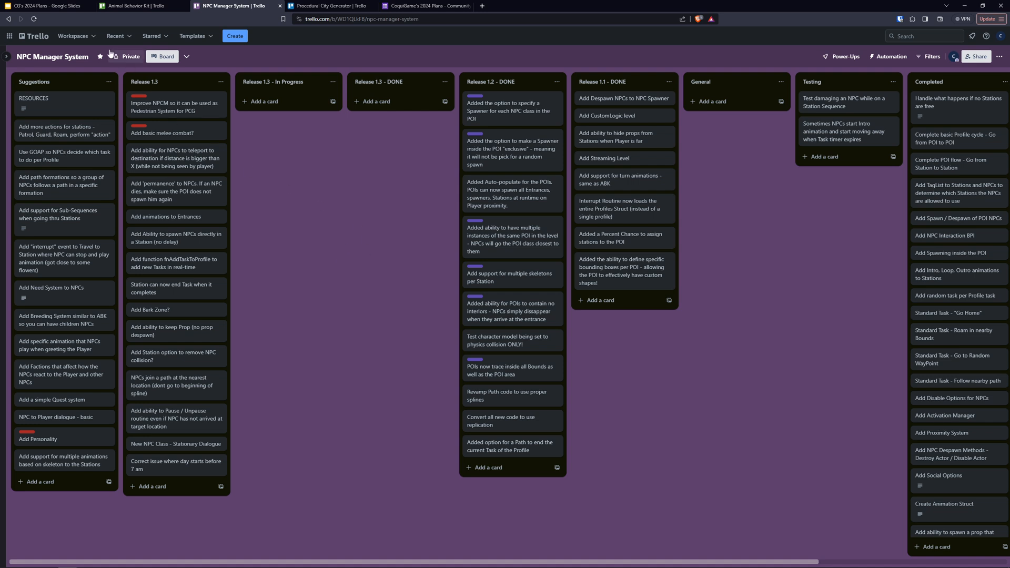
pyautogui.click(48, 6)
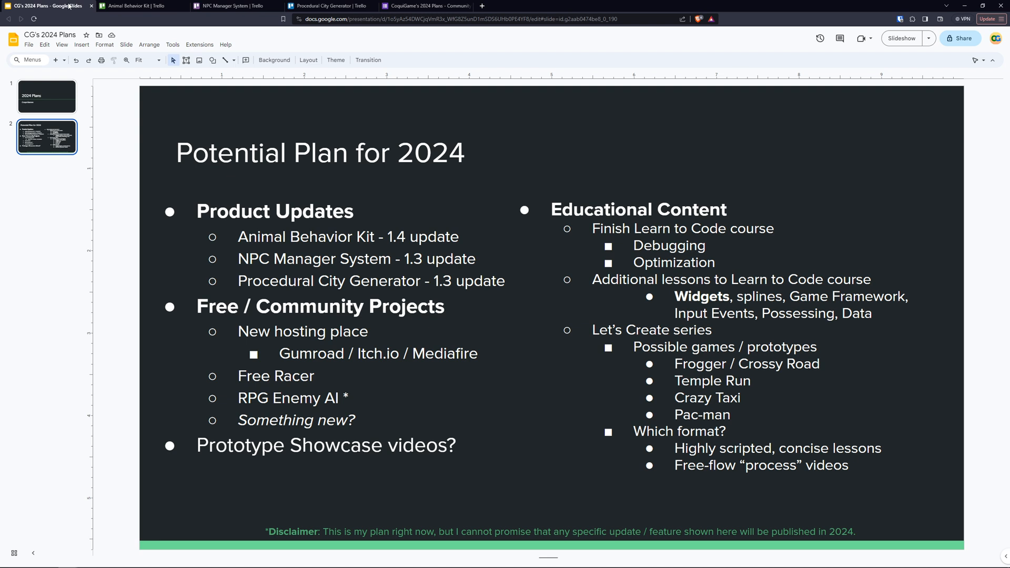
pyautogui.click(328, 6)
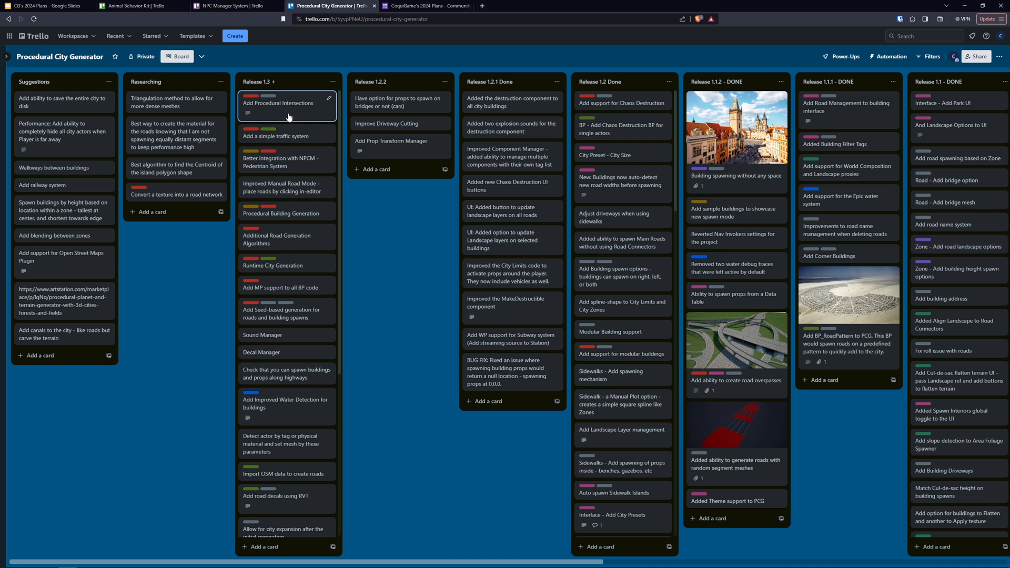
pyautogui.moveTo(287, 136)
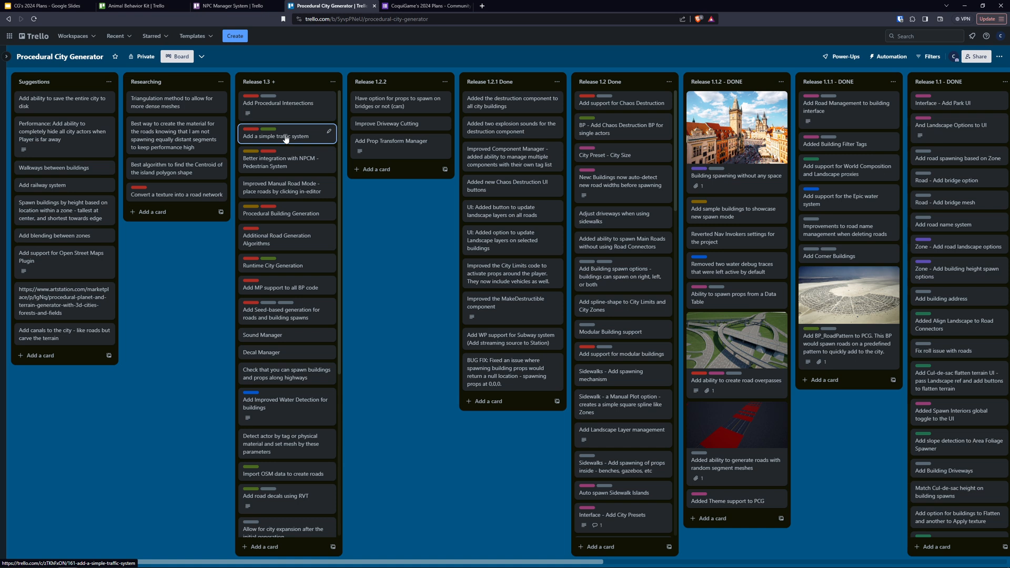
pyautogui.moveTo(306, 140)
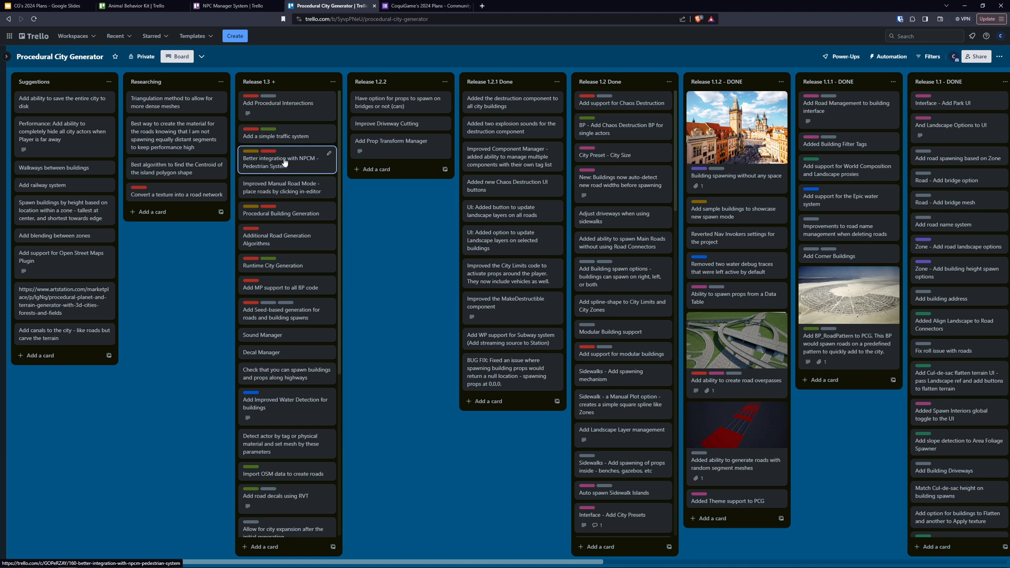
pyautogui.moveTo(297, 164)
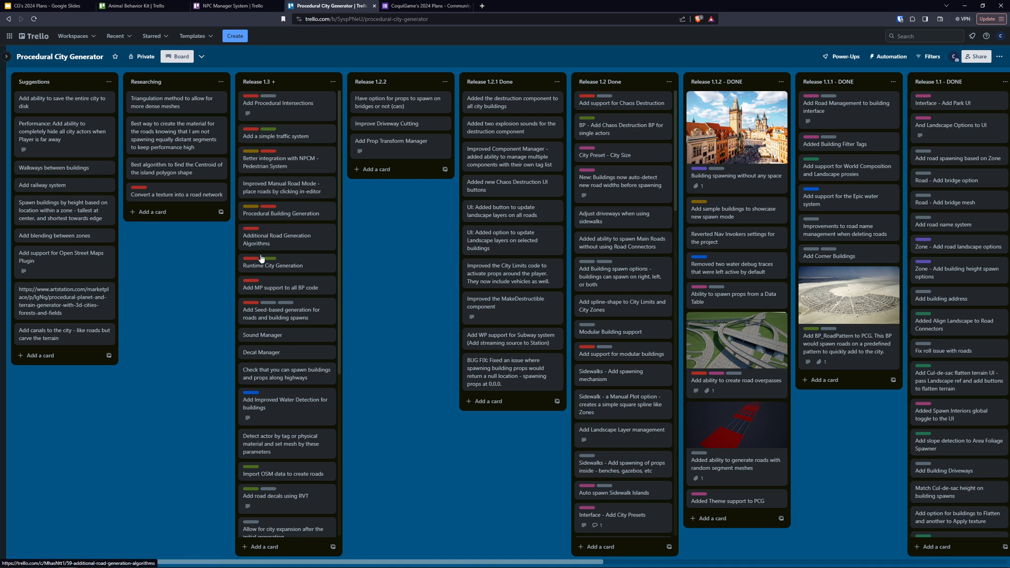
pyautogui.moveTo(348, 250)
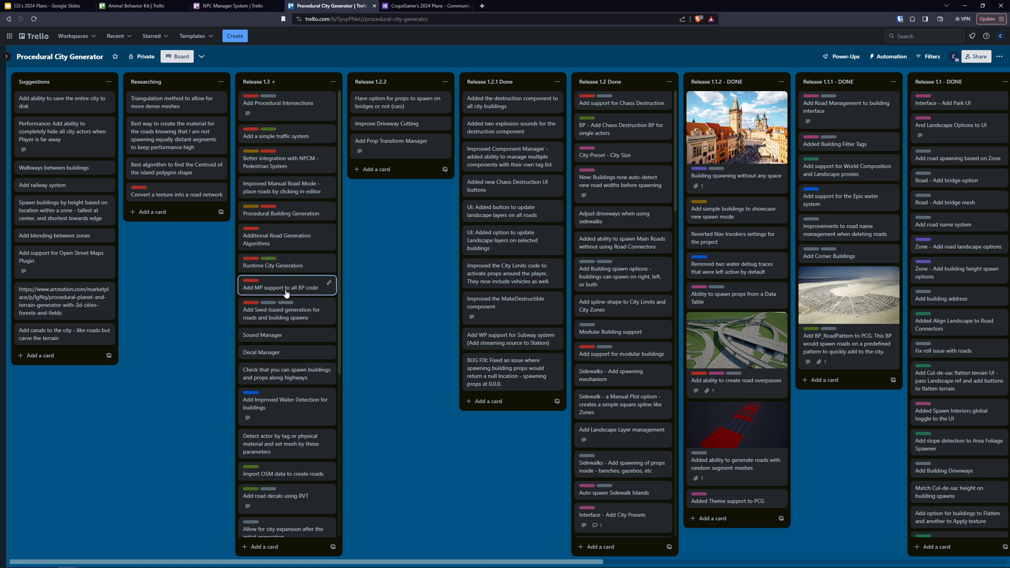
pyautogui.moveTo(277, 313)
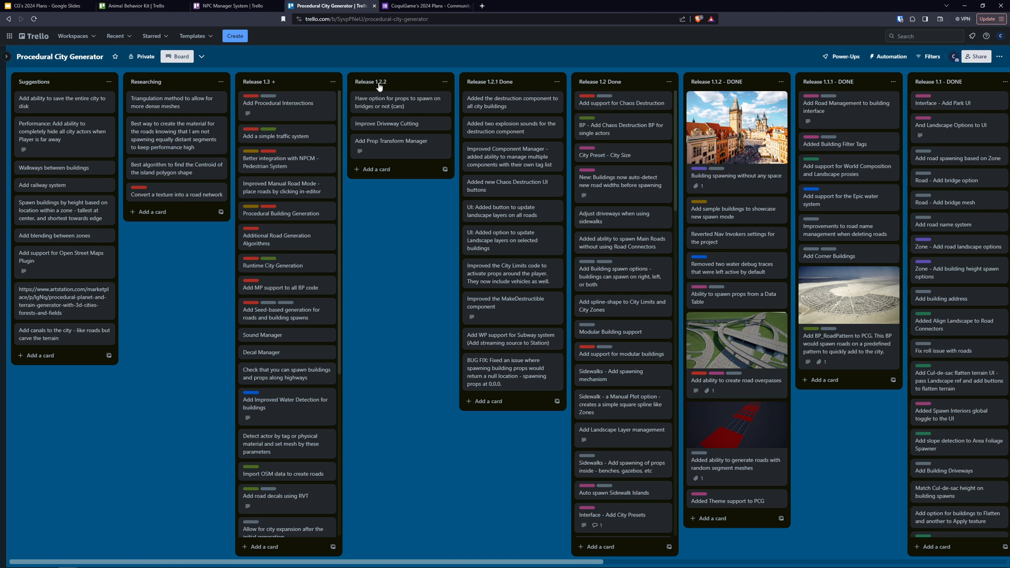
pyautogui.moveTo(382, 89)
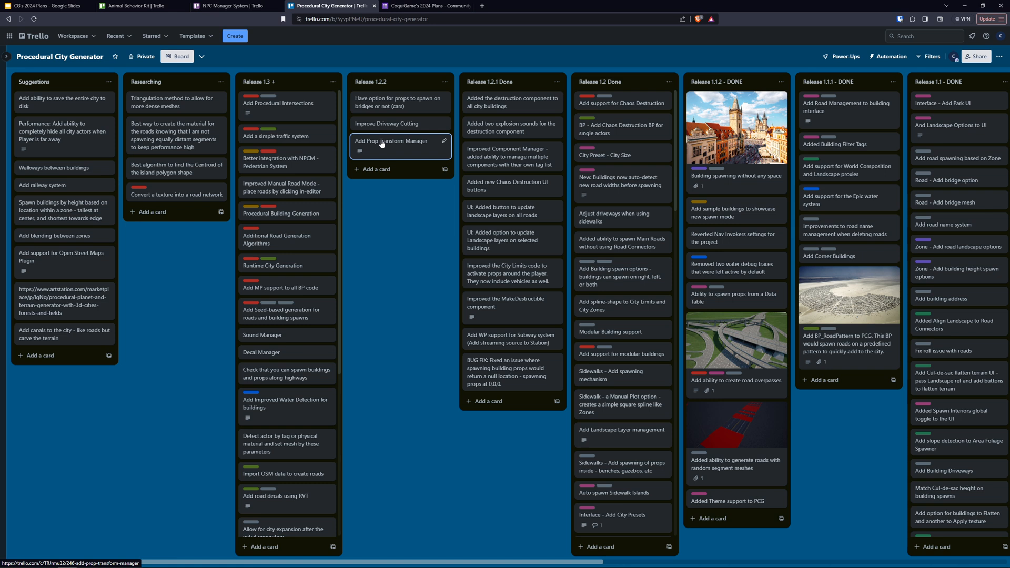
pyautogui.moveTo(386, 148)
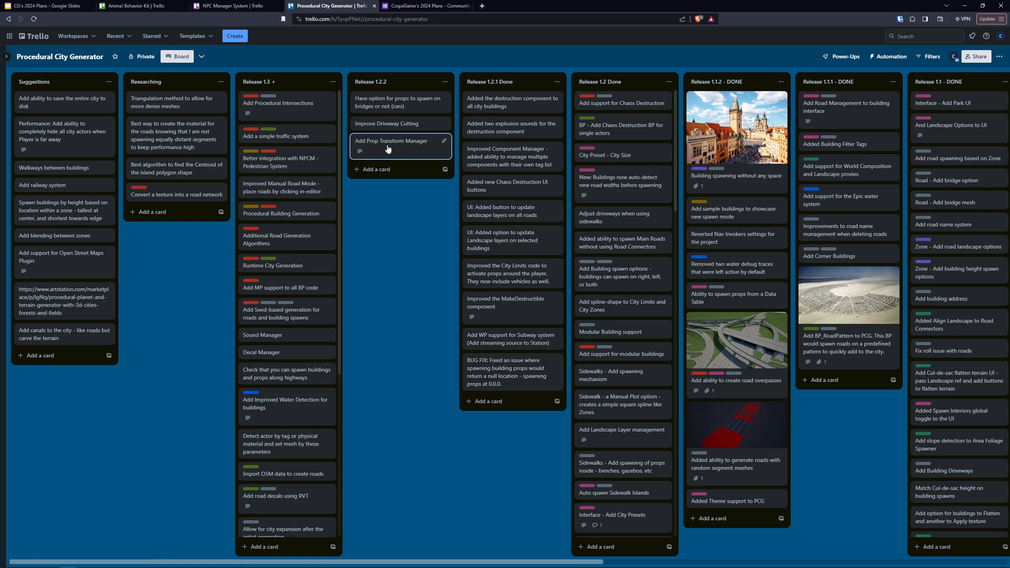
# Step: Return to the 2024 Plans deck's Potential Plan slide and its RPG Enemy AI item
pyautogui.click(48, 7)
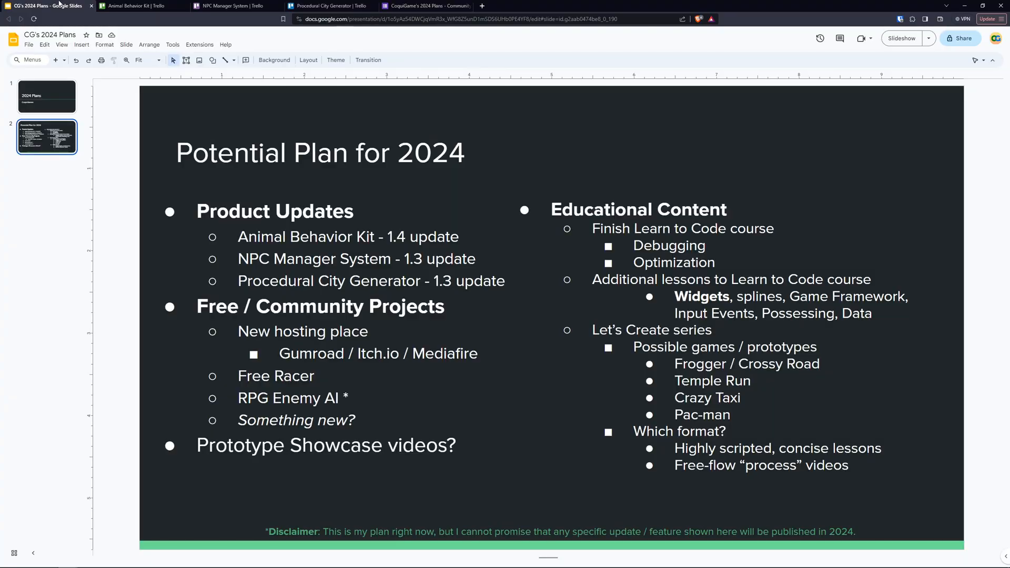
pyautogui.moveTo(163, 258)
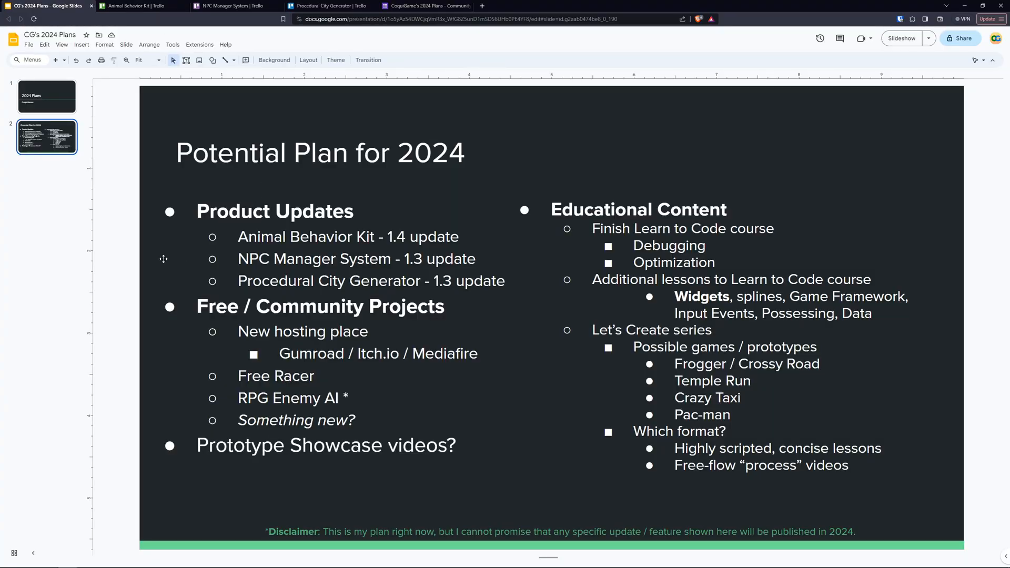
pyautogui.moveTo(412, 236)
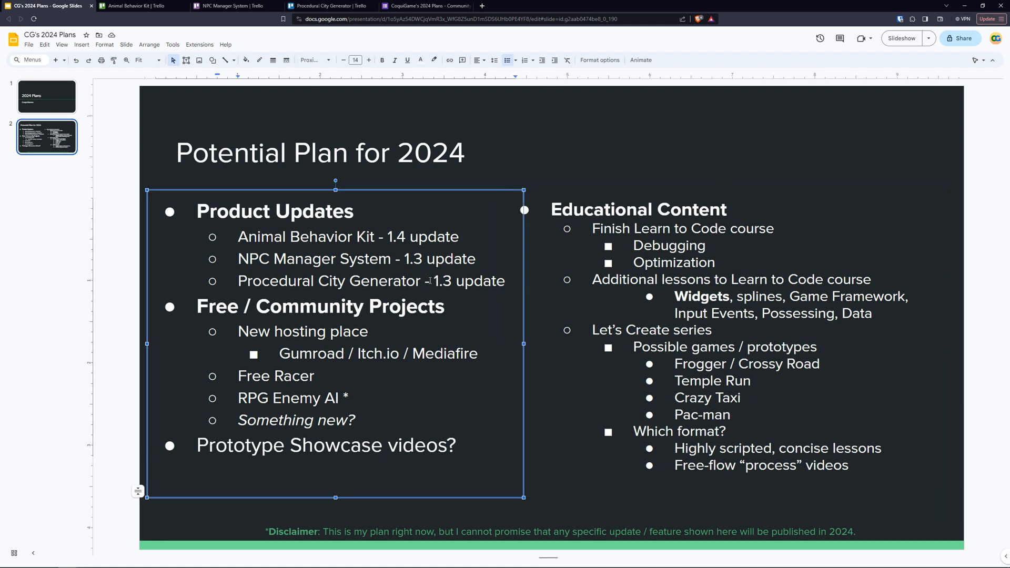
pyautogui.moveTo(122, 240)
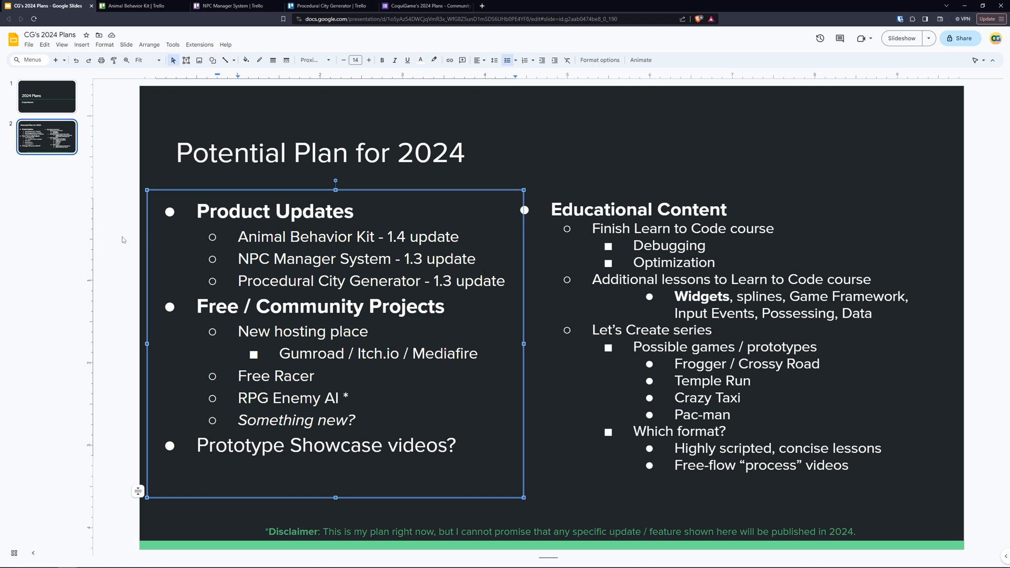
pyautogui.click(136, 233)
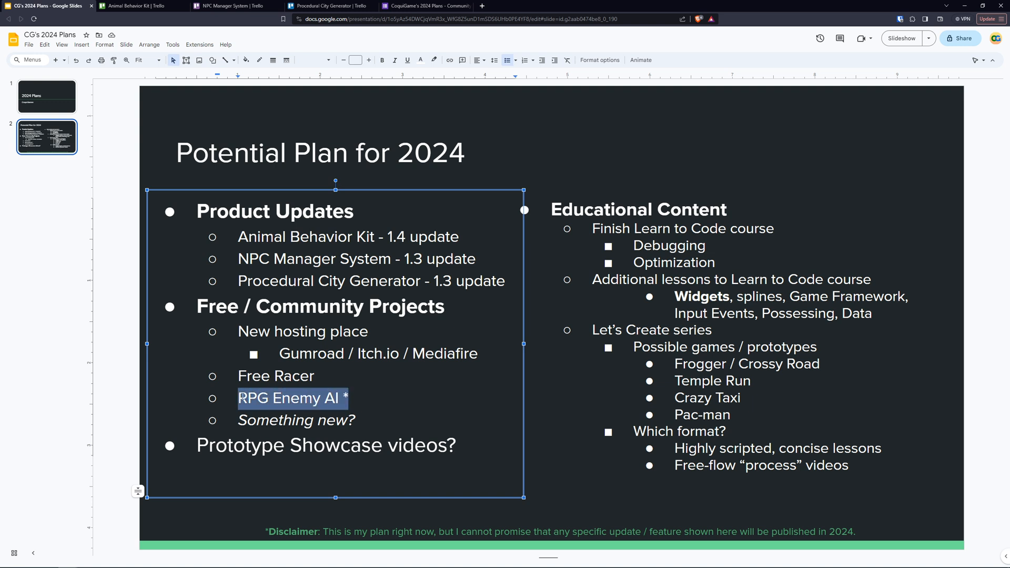
pyautogui.click(114, 349)
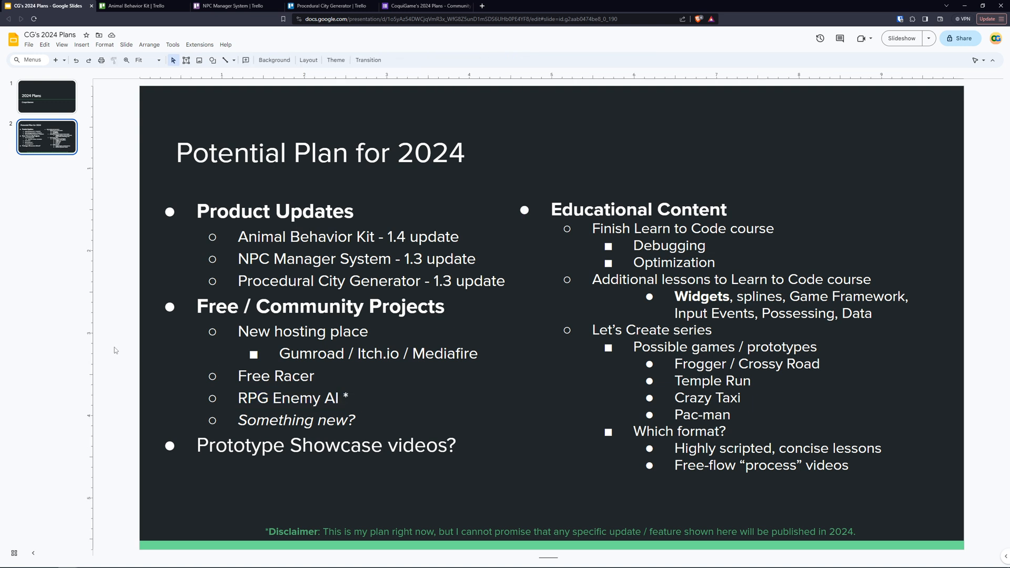
pyautogui.moveTo(127, 346)
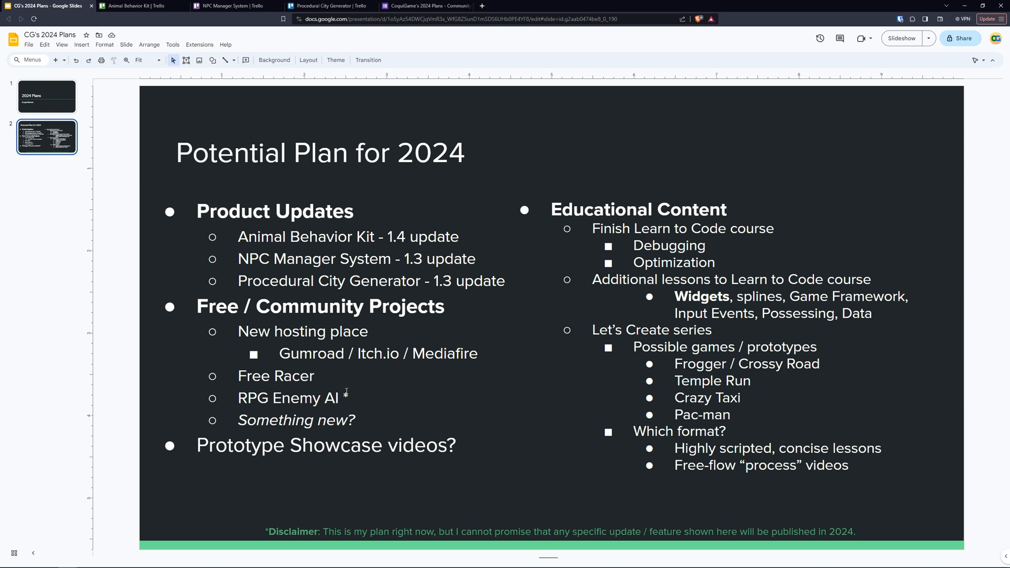
pyautogui.doubleClick(288, 397)
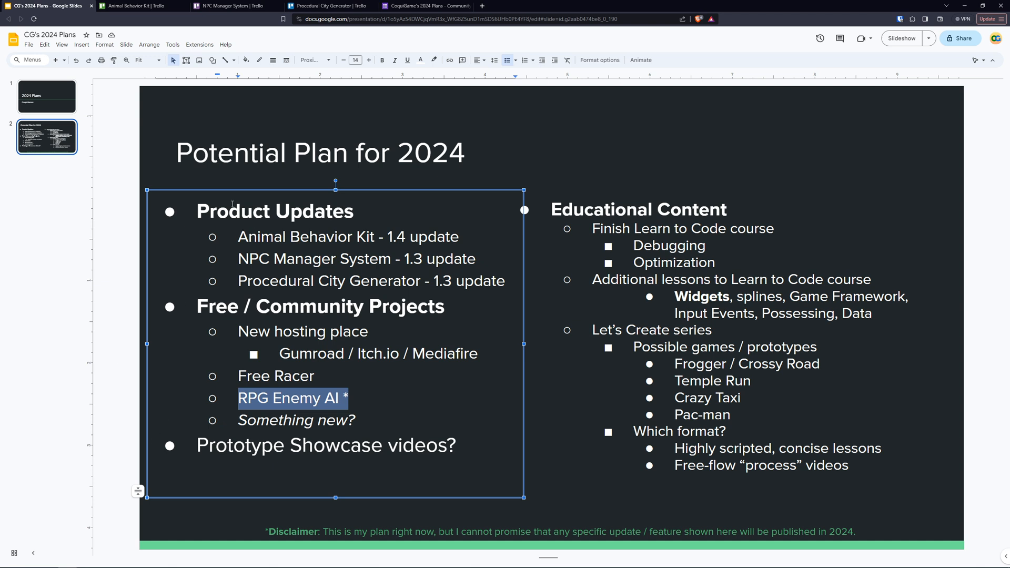
pyautogui.moveTo(340, 379)
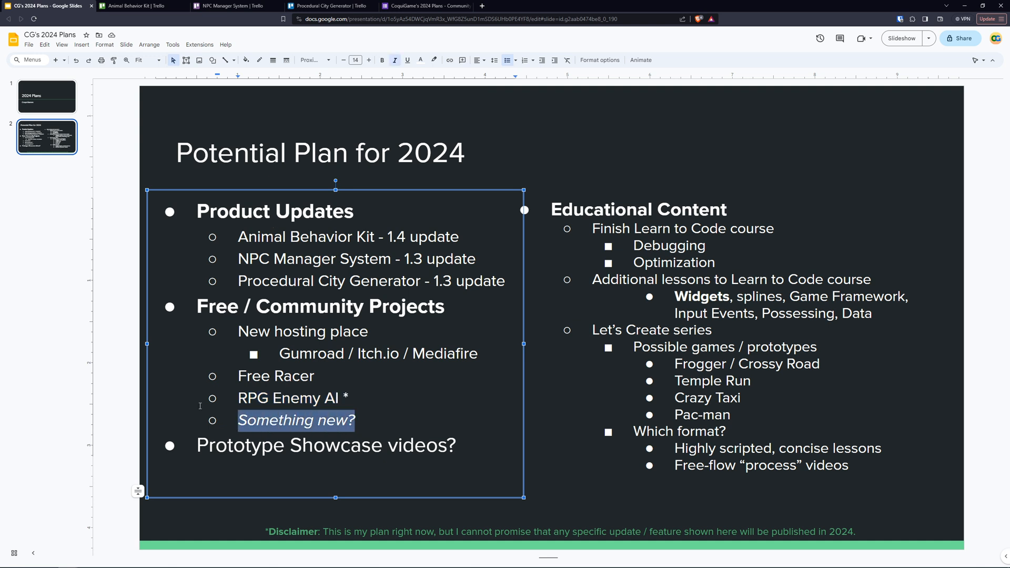
pyautogui.click(136, 377)
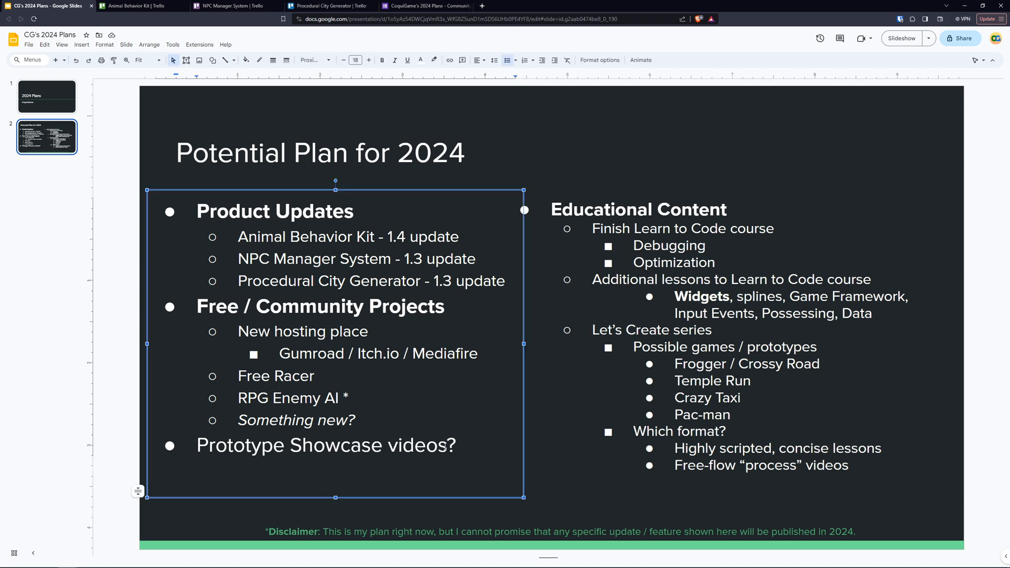
pyautogui.click(113, 421)
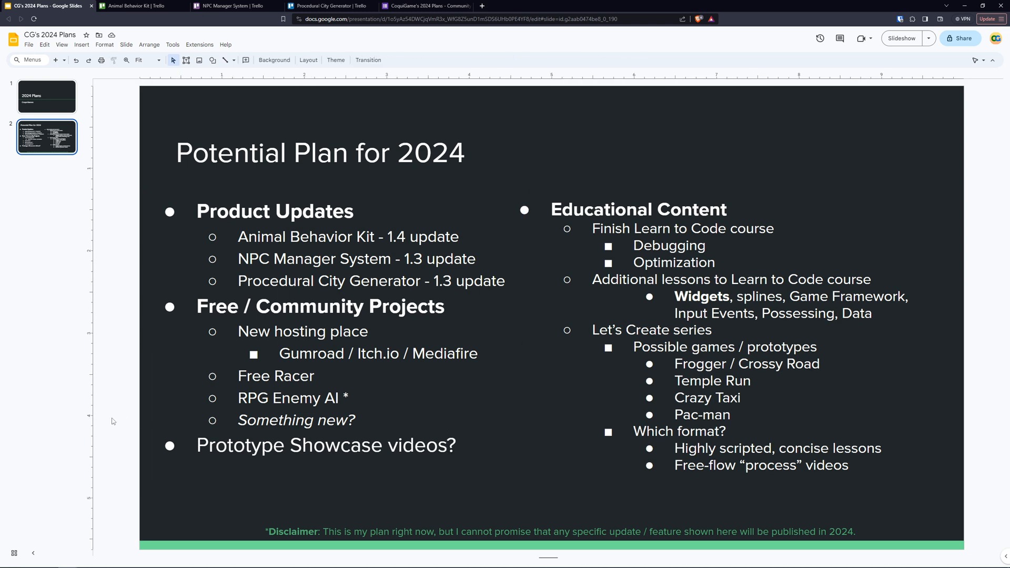
pyautogui.moveTo(122, 418)
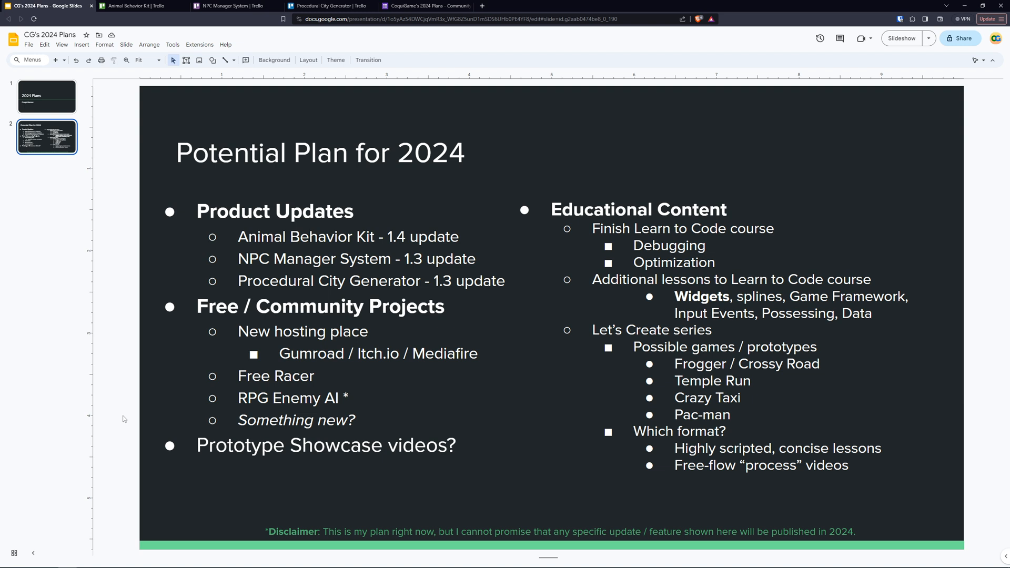
pyautogui.moveTo(575, 154)
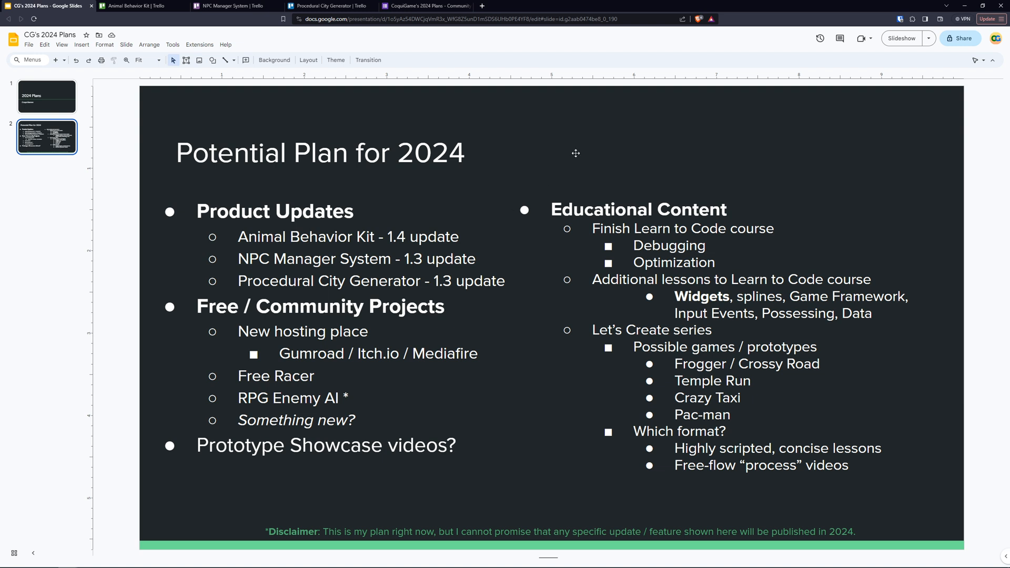
pyautogui.moveTo(580, 203)
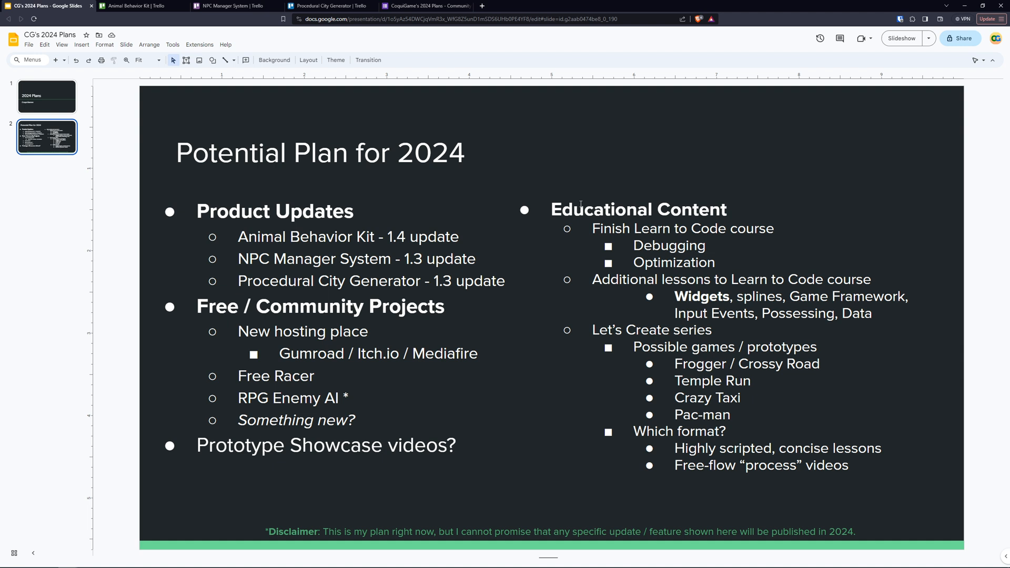
pyautogui.moveTo(713, 231)
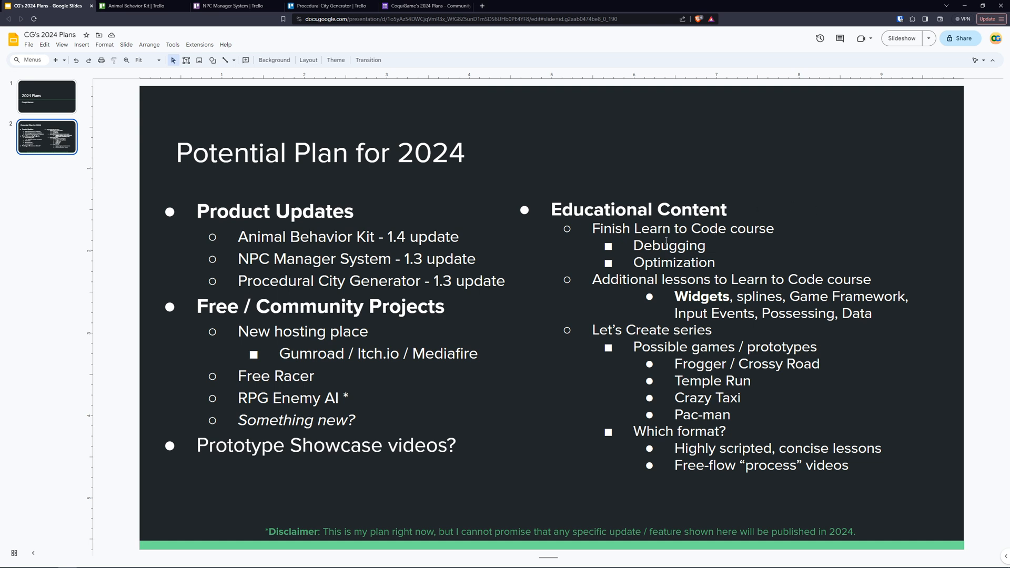
pyautogui.doubleClick(669, 245)
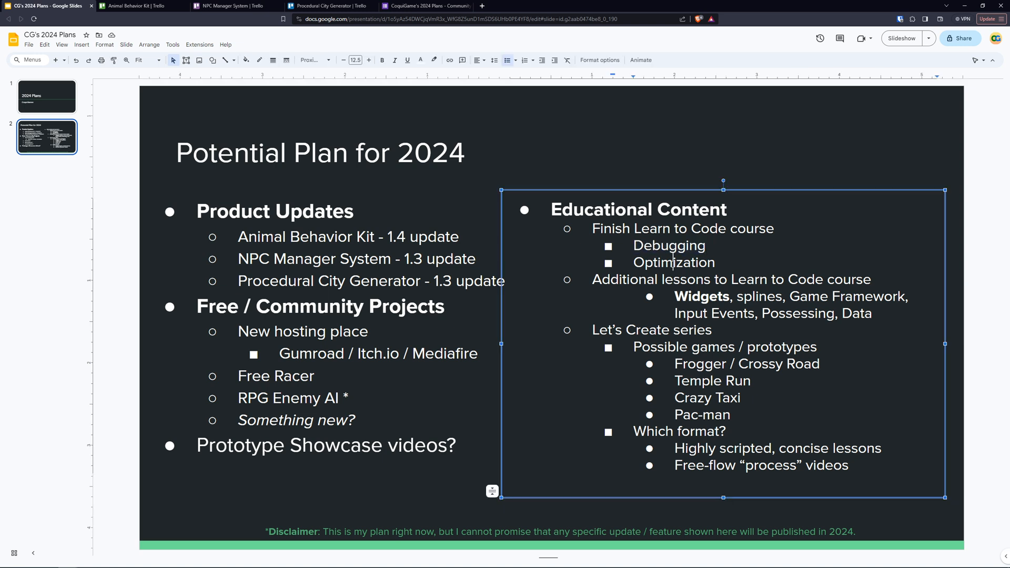
pyautogui.doubleClick(673, 261)
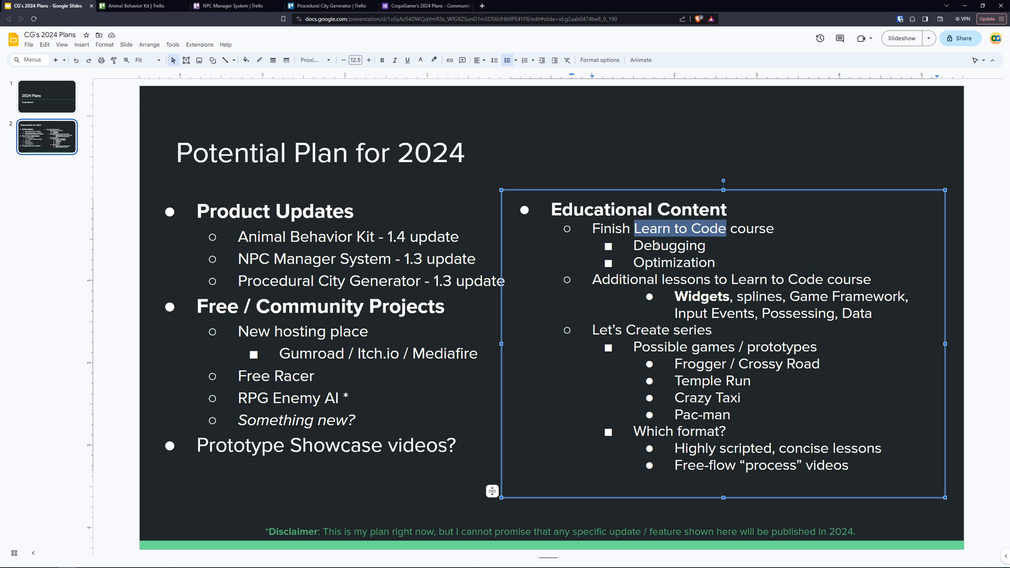
pyautogui.moveTo(665, 254)
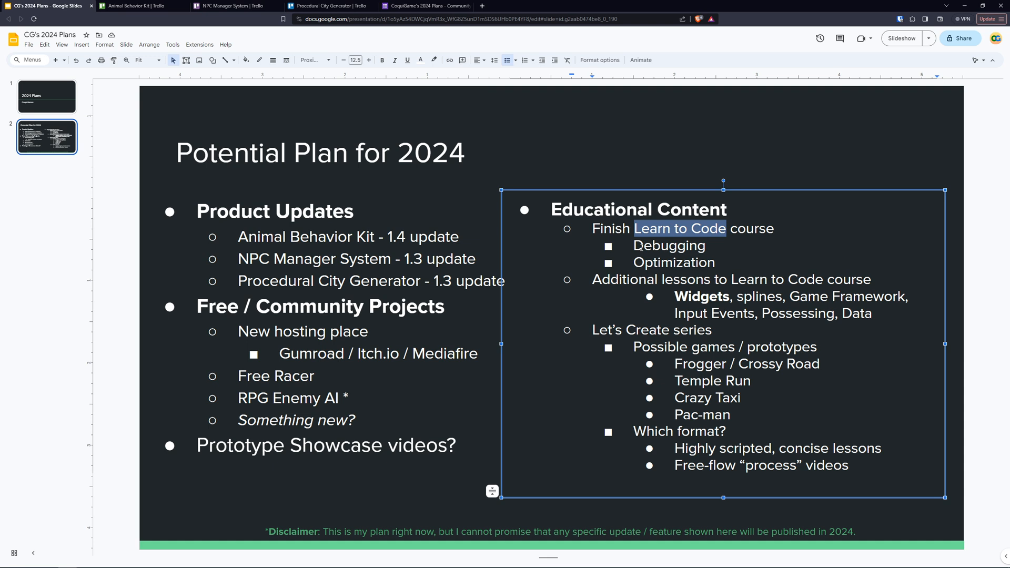
pyautogui.moveTo(591, 280)
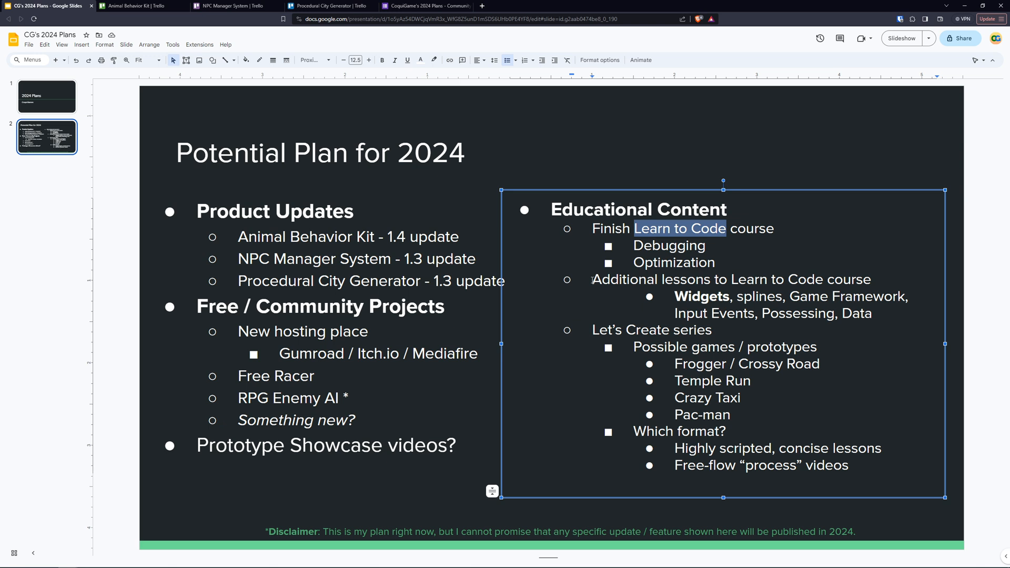
pyautogui.moveTo(605, 279)
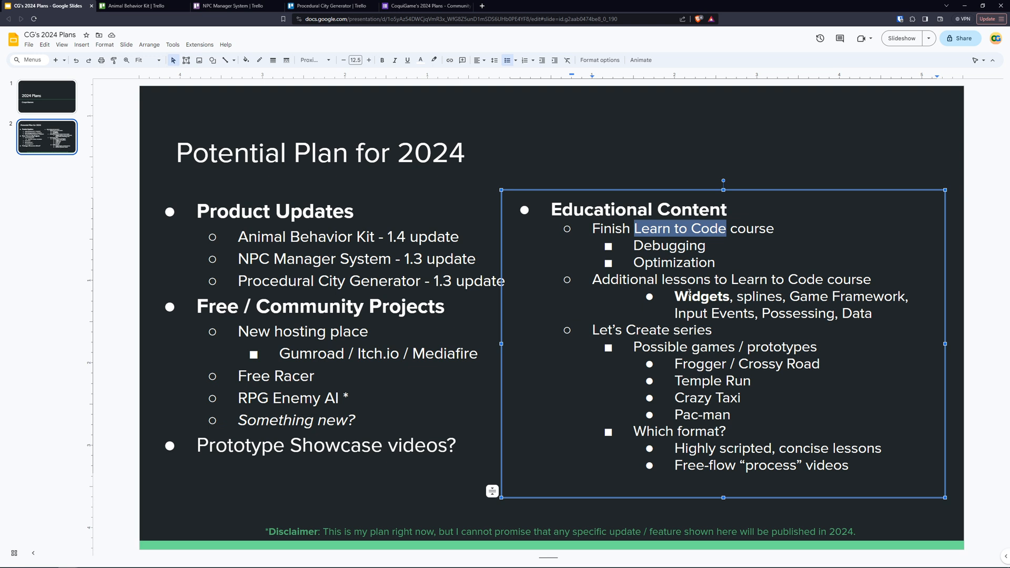
pyautogui.moveTo(724, 304)
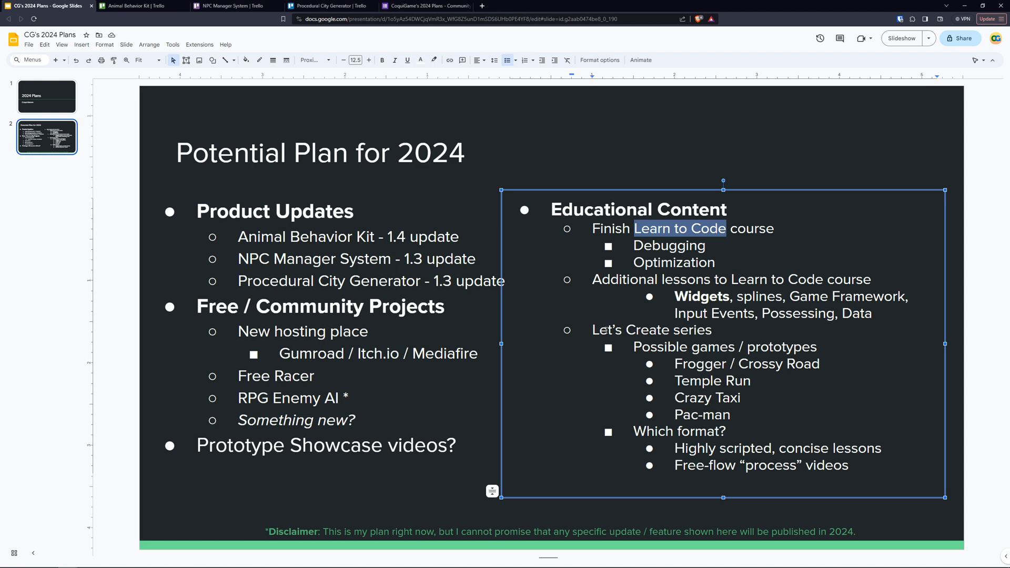
pyautogui.moveTo(687, 229)
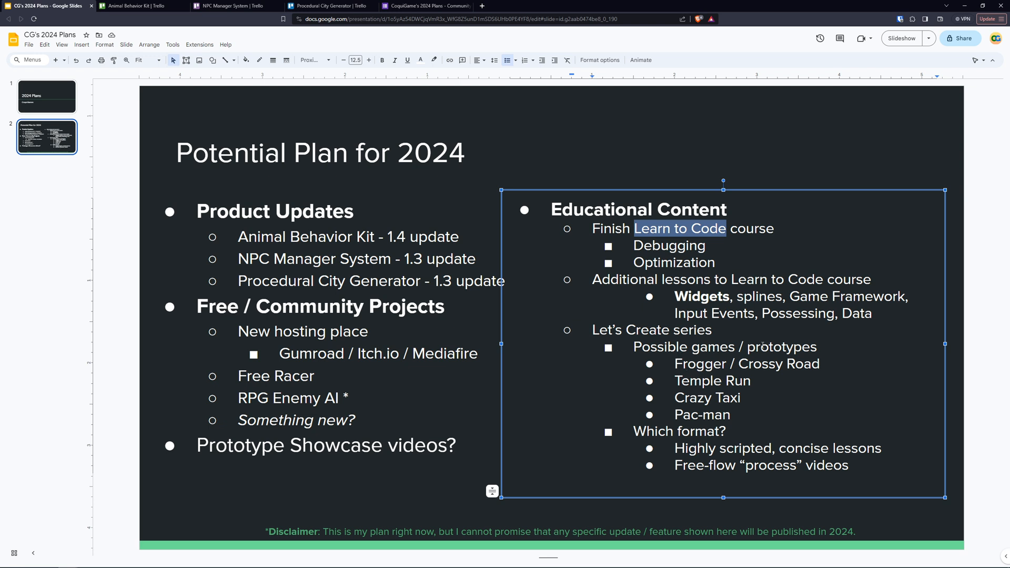
pyautogui.moveTo(819, 362)
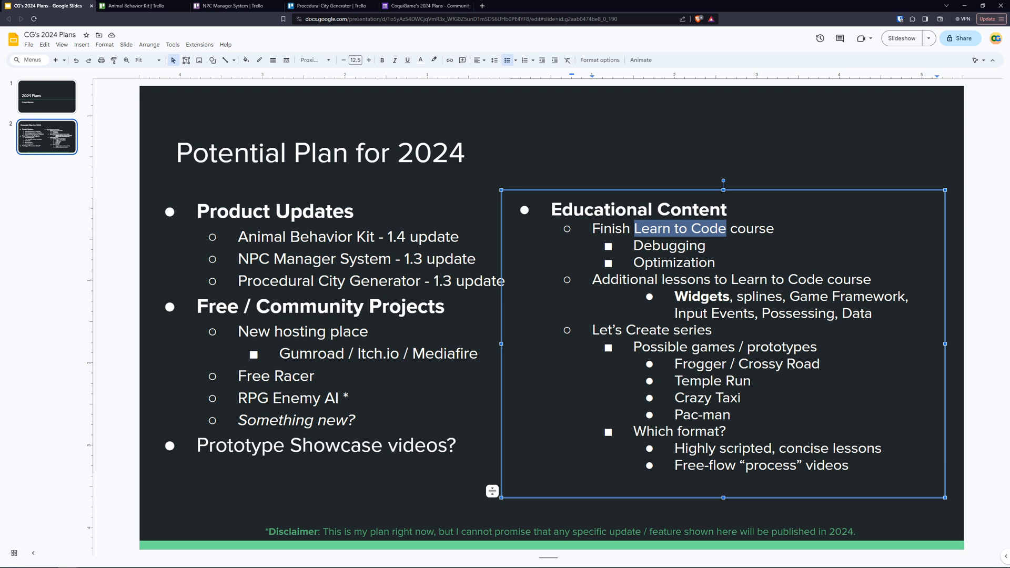
pyautogui.doubleClick(700, 363)
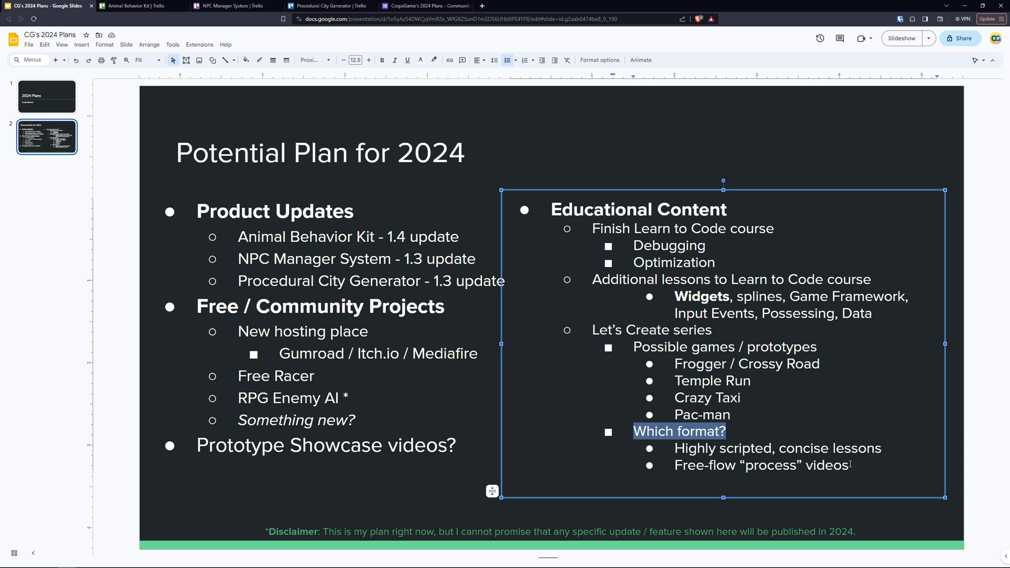
pyautogui.moveTo(225, 167)
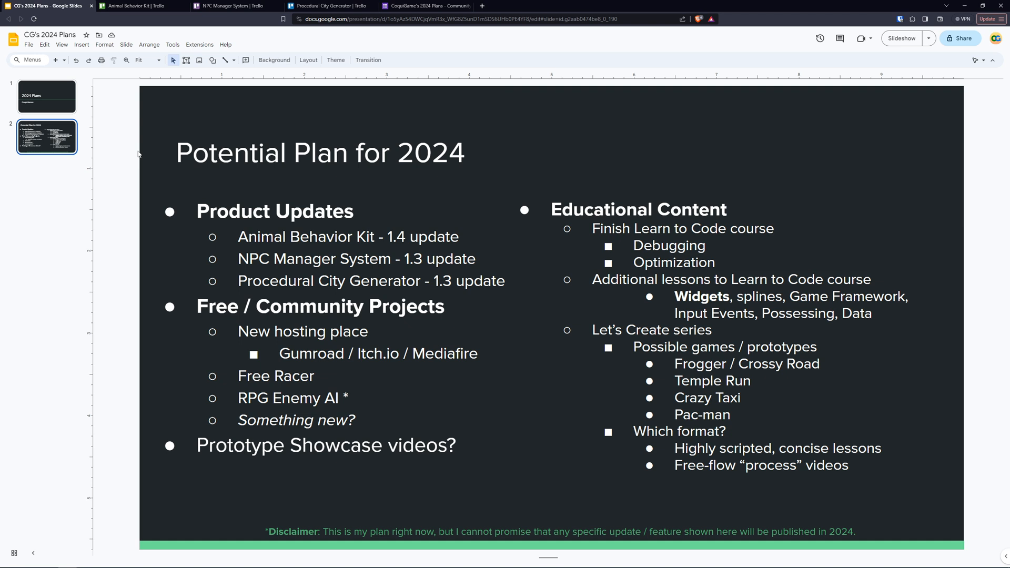
pyautogui.moveTo(114, 200)
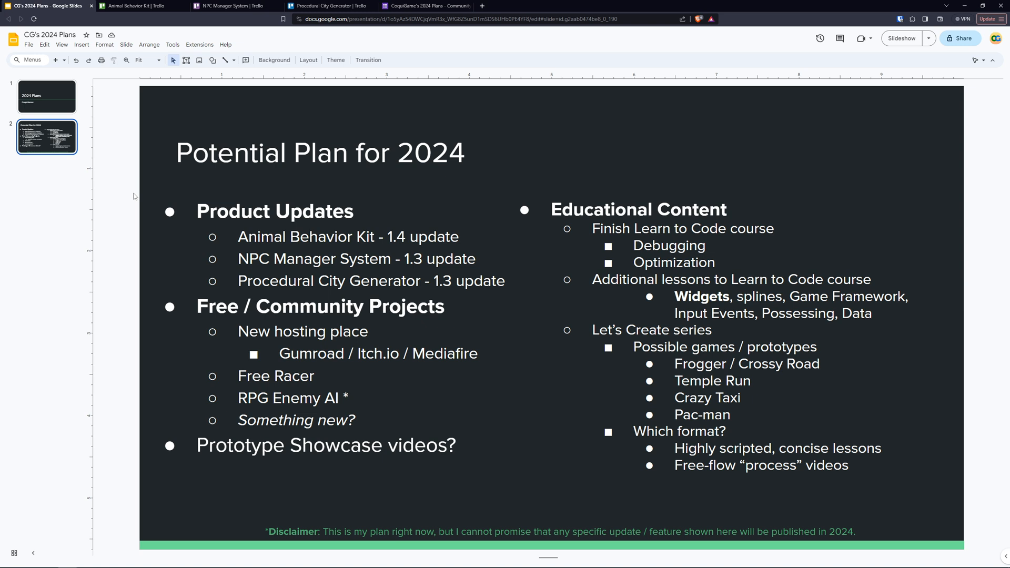
pyautogui.click(425, 6)
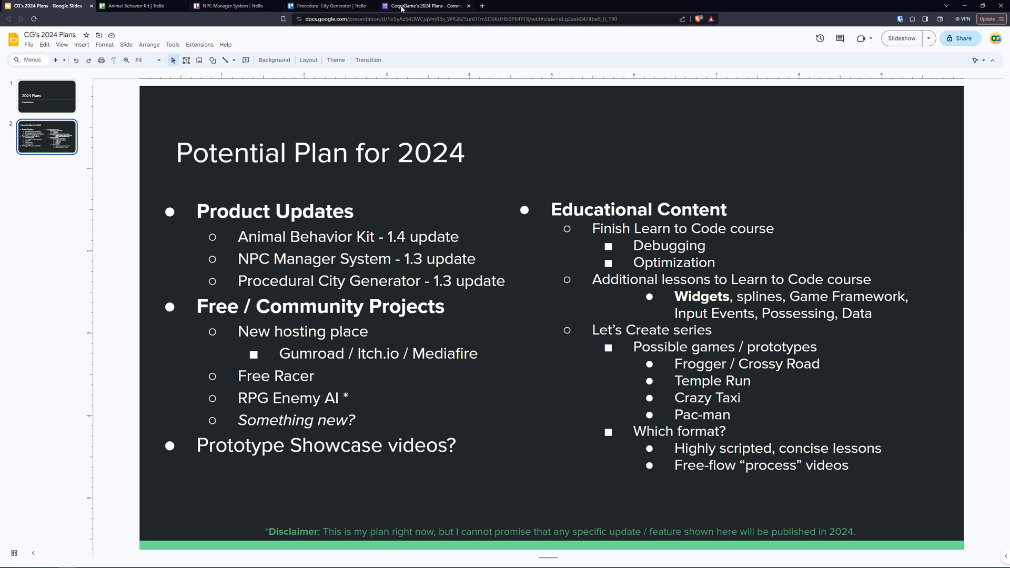
# Step: Switch to the Community Feedback survey and scroll through its questions to the Submit button
pyautogui.click(421, 7)
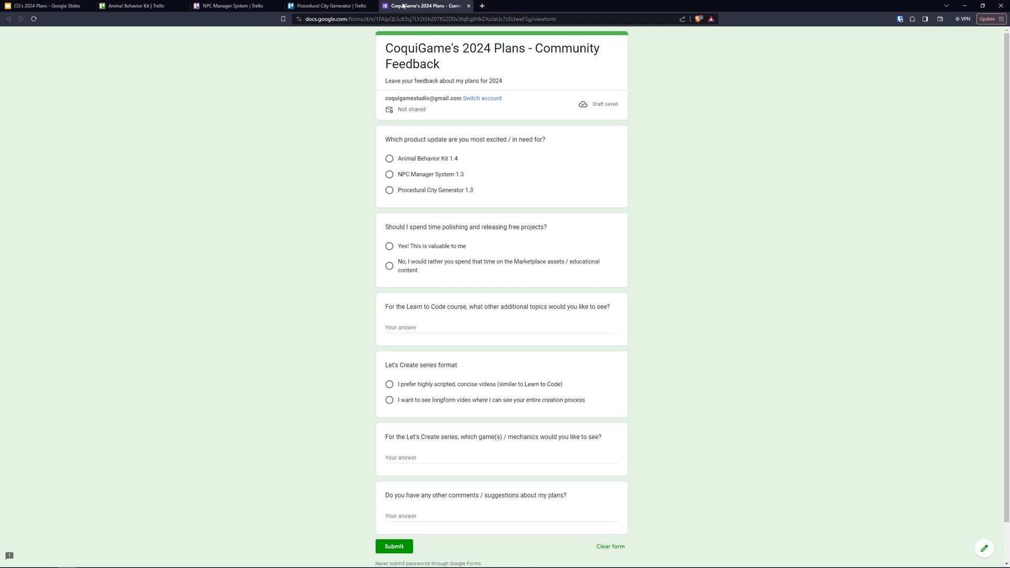
pyautogui.scroll(-3)
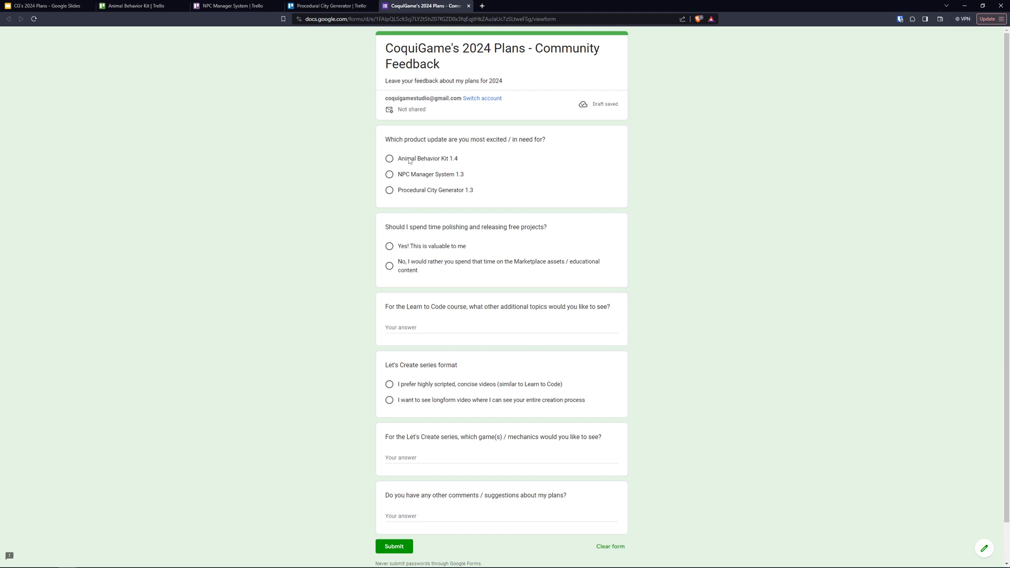
pyautogui.moveTo(399, 180)
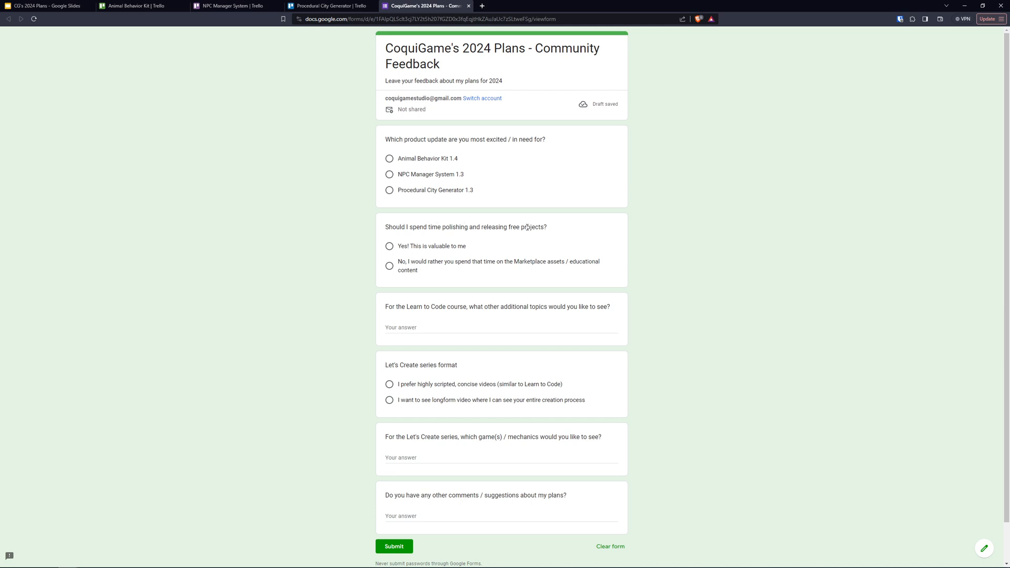
pyautogui.moveTo(441, 257)
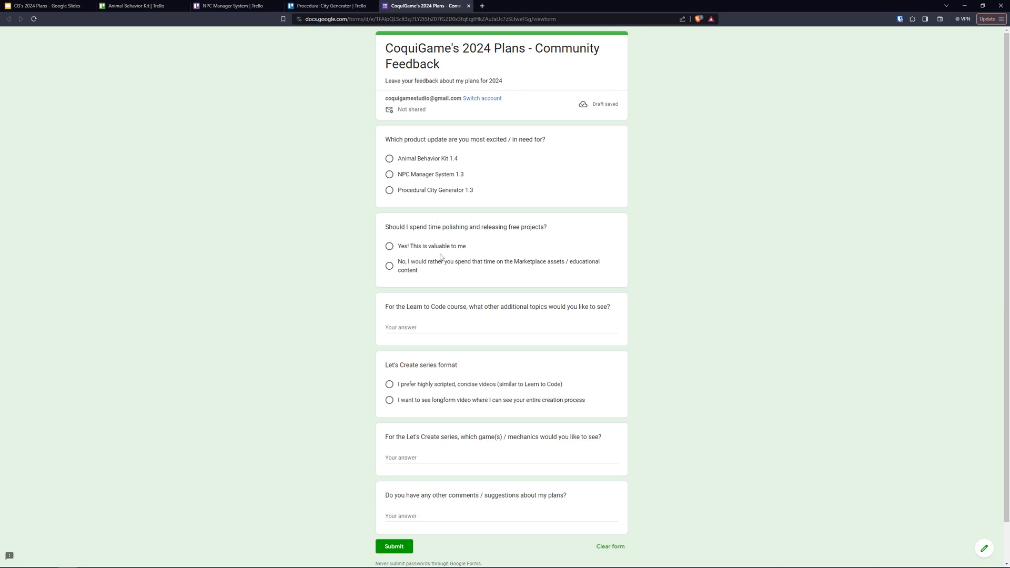
pyautogui.moveTo(581, 265)
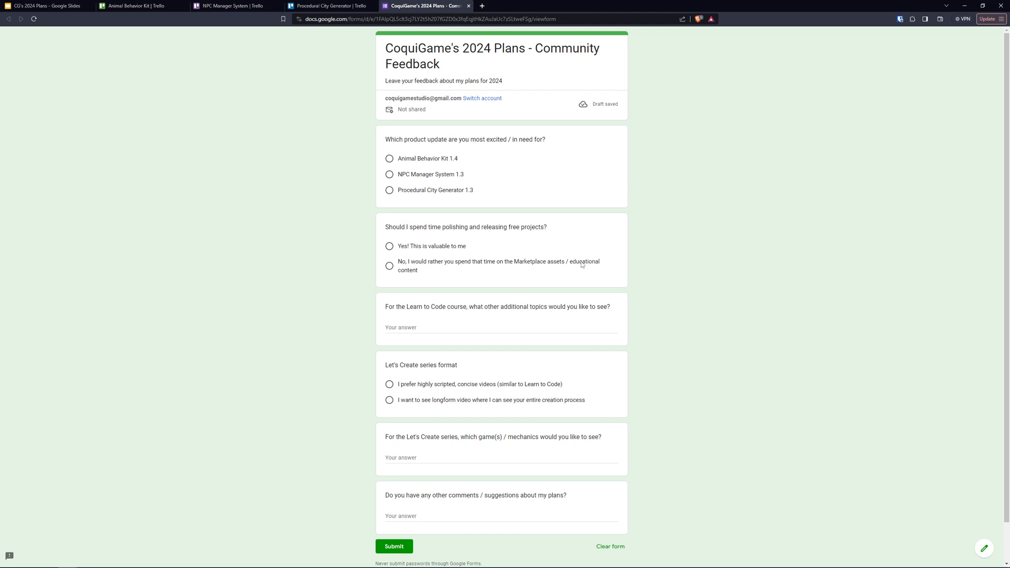
pyautogui.moveTo(567, 264)
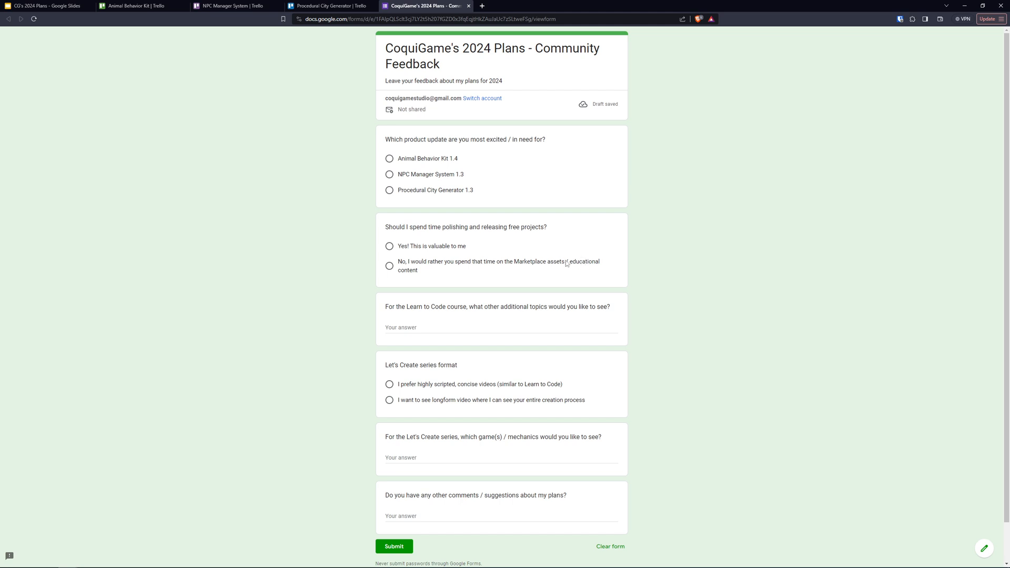
pyautogui.moveTo(472, 307)
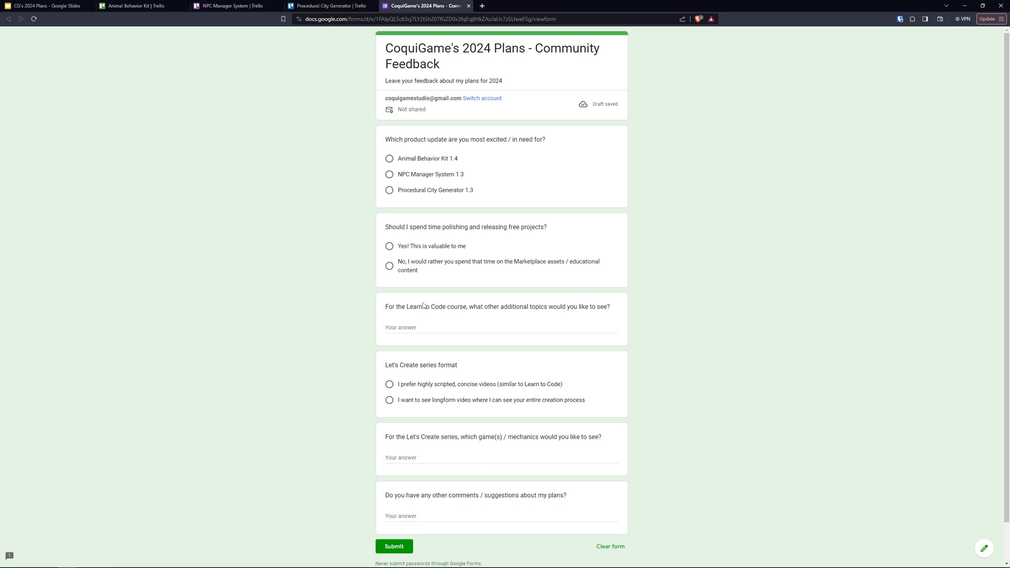
pyautogui.scroll(-3)
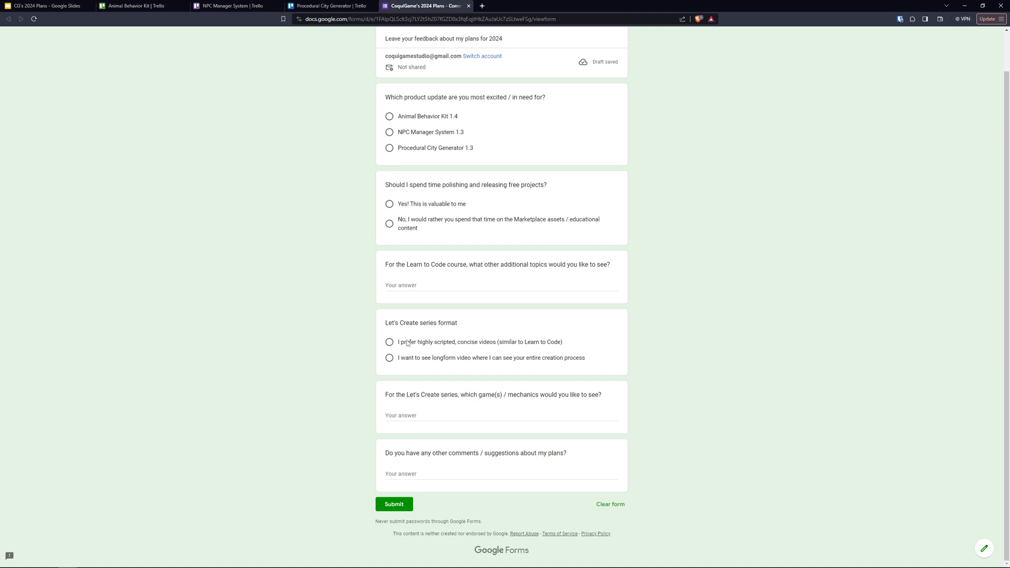
pyautogui.moveTo(425, 360)
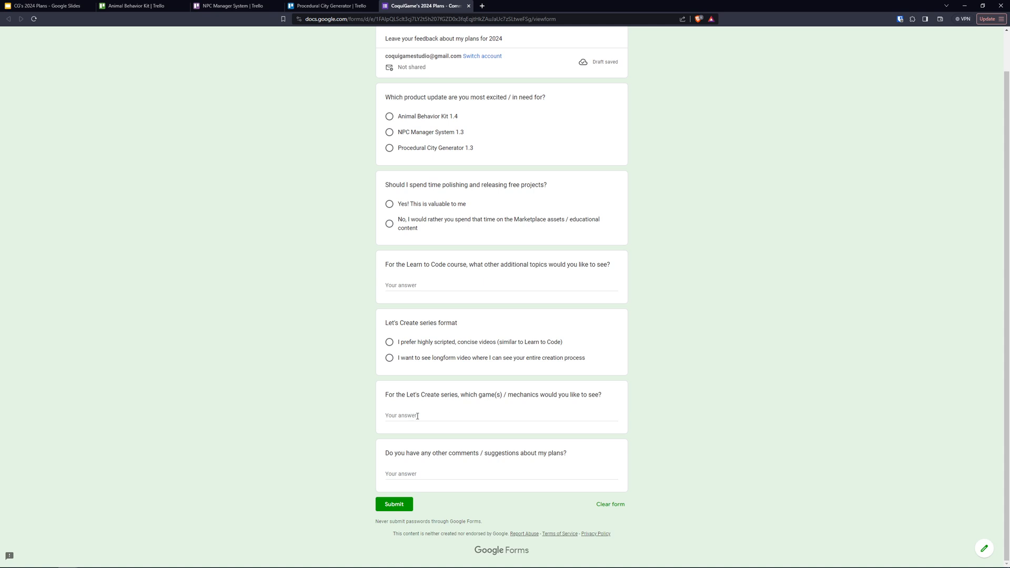
pyautogui.moveTo(590, 428)
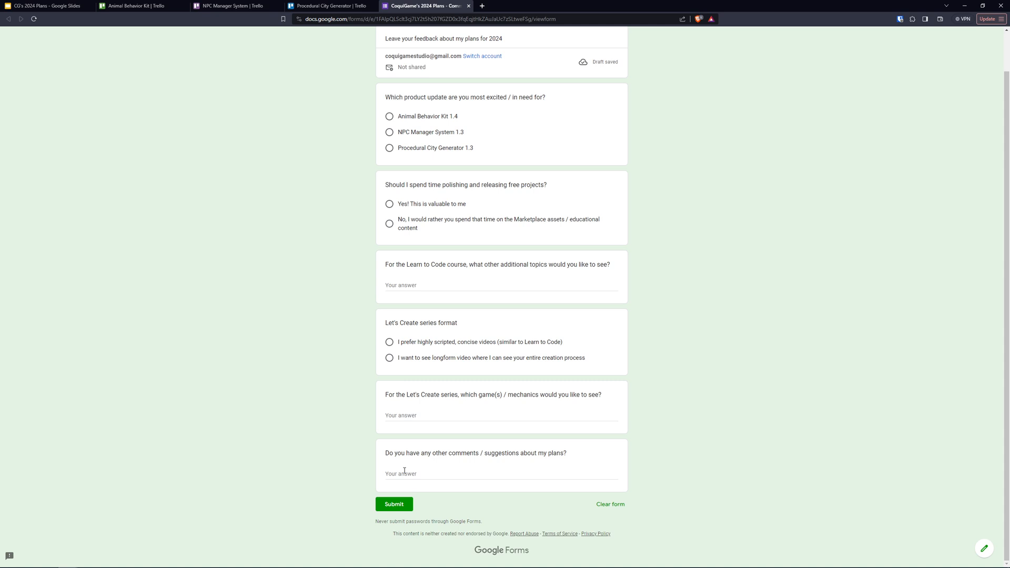
pyautogui.moveTo(291, 302)
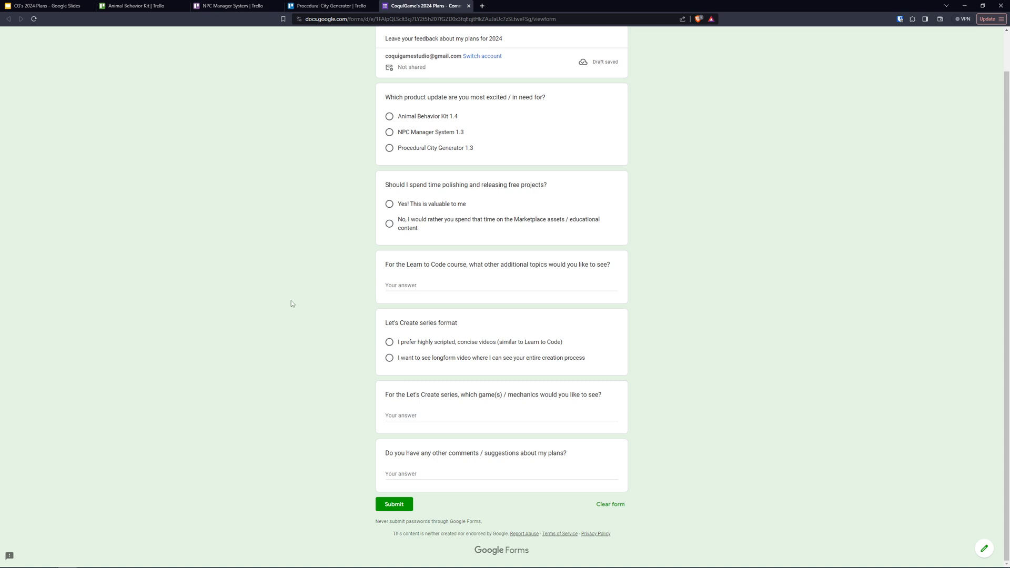
# Step: Return from the survey to the Potential Plan for 2024 slide in the deck
pyautogui.click(45, 7)
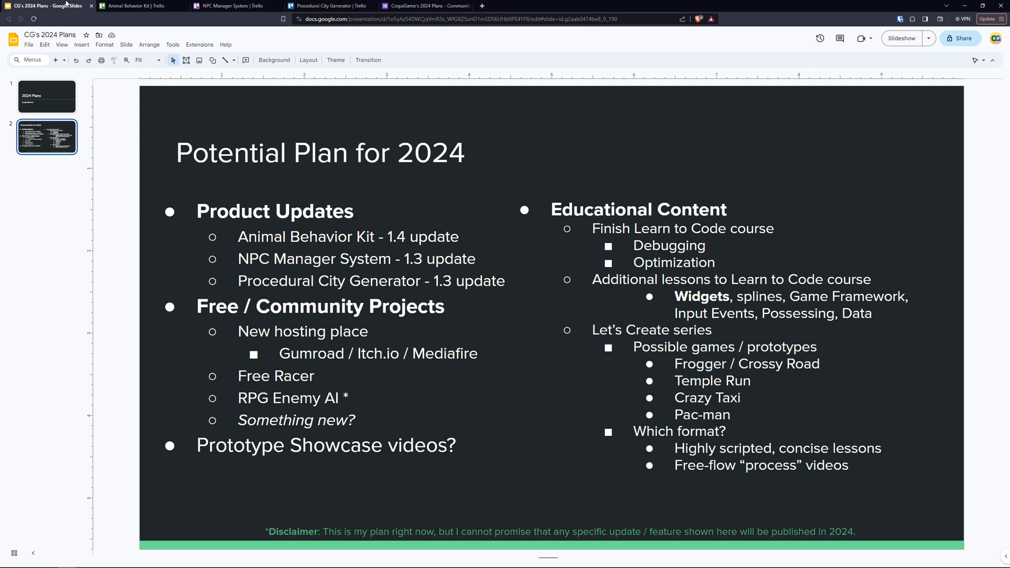
pyautogui.moveTo(93, 75)
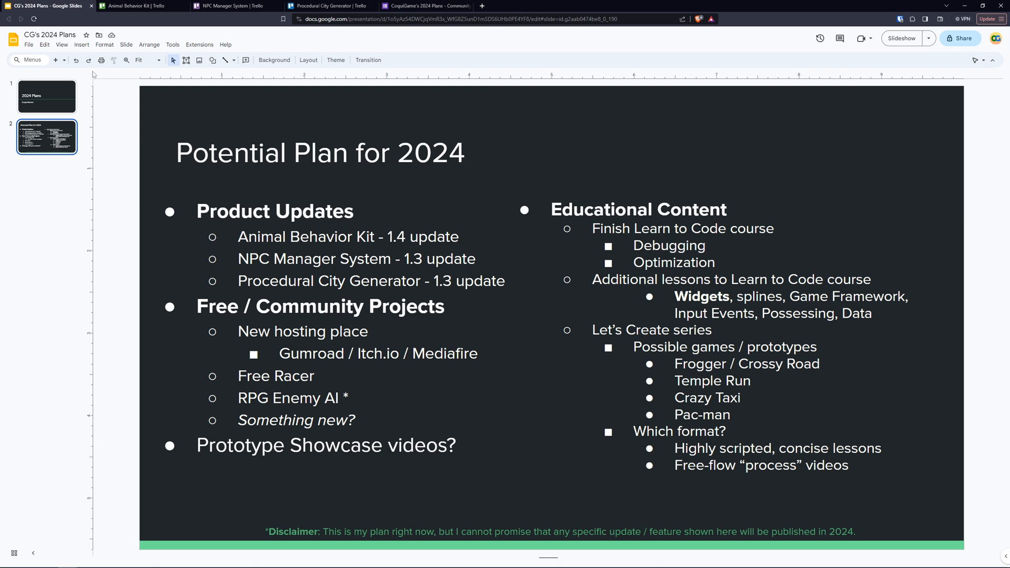